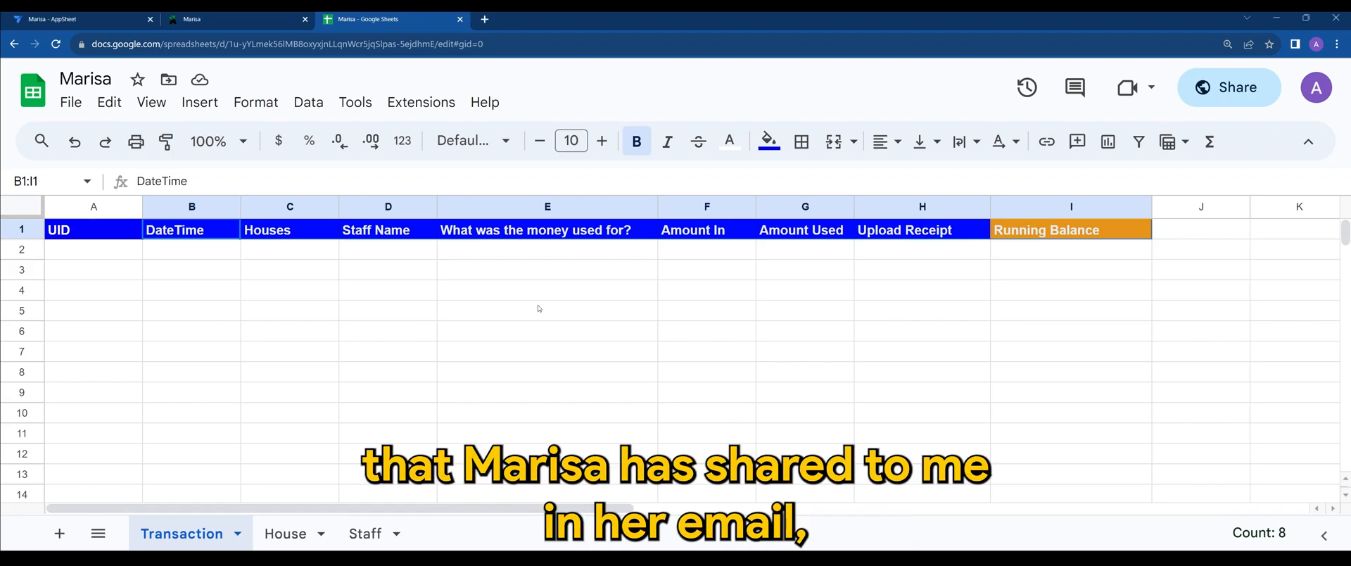
{"action": "mouse_move", "coordinate": [425, 358]}
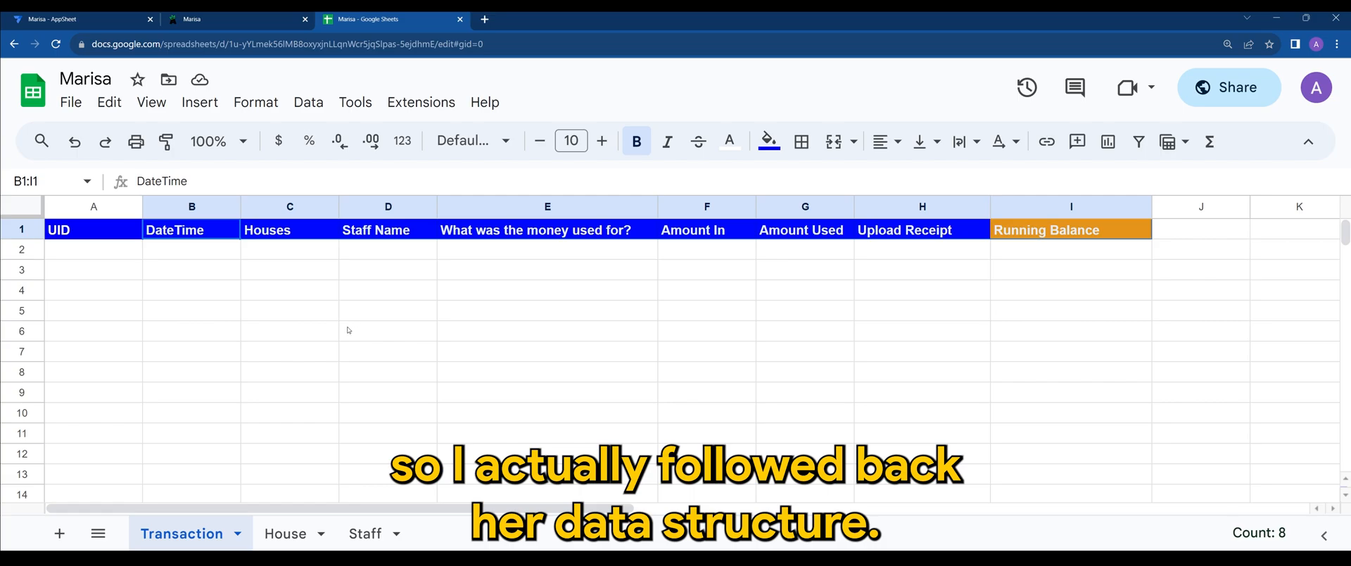
{"action": "mouse_move", "coordinate": [328, 332]}
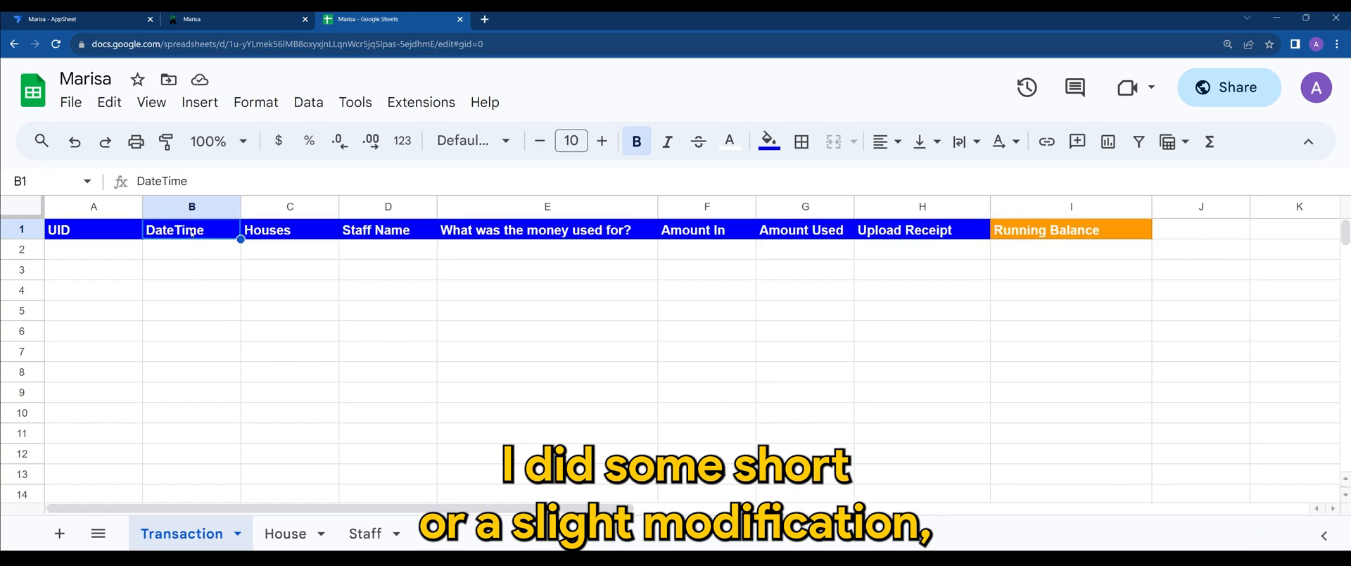
Review the Transaction sheet headings: Houses, Staff Name, money used for, Amount In, Upload Receipt, Running Balance
{"action": "left_click", "coordinate": [290, 230]}
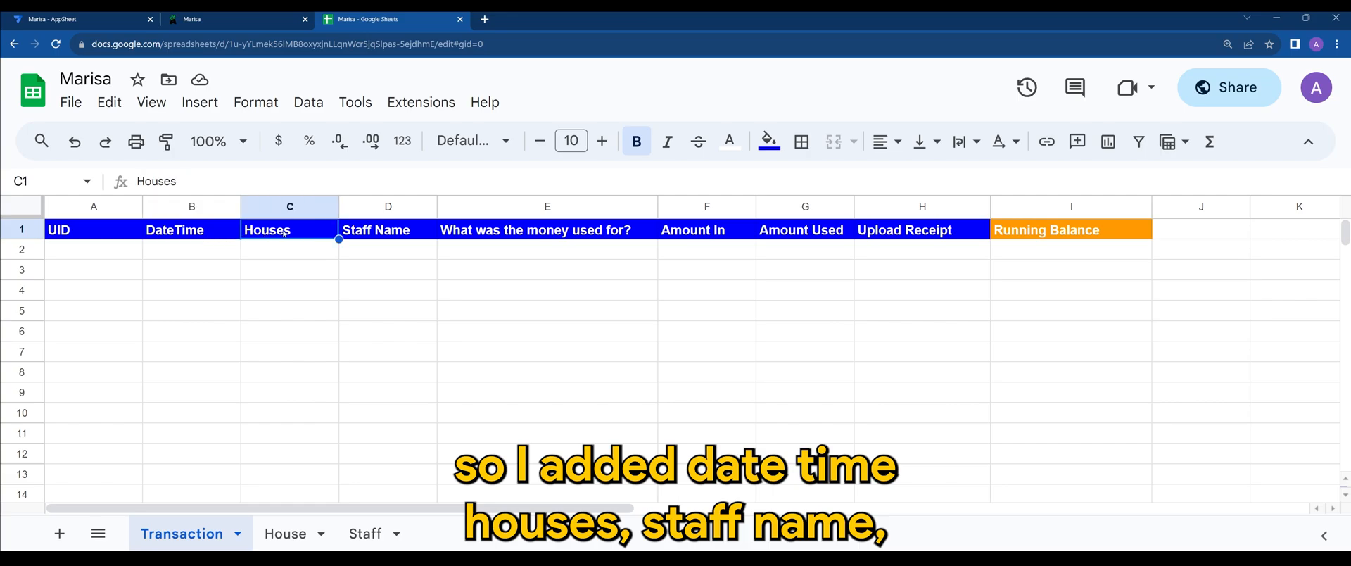
{"action": "left_click", "coordinate": [387, 231]}
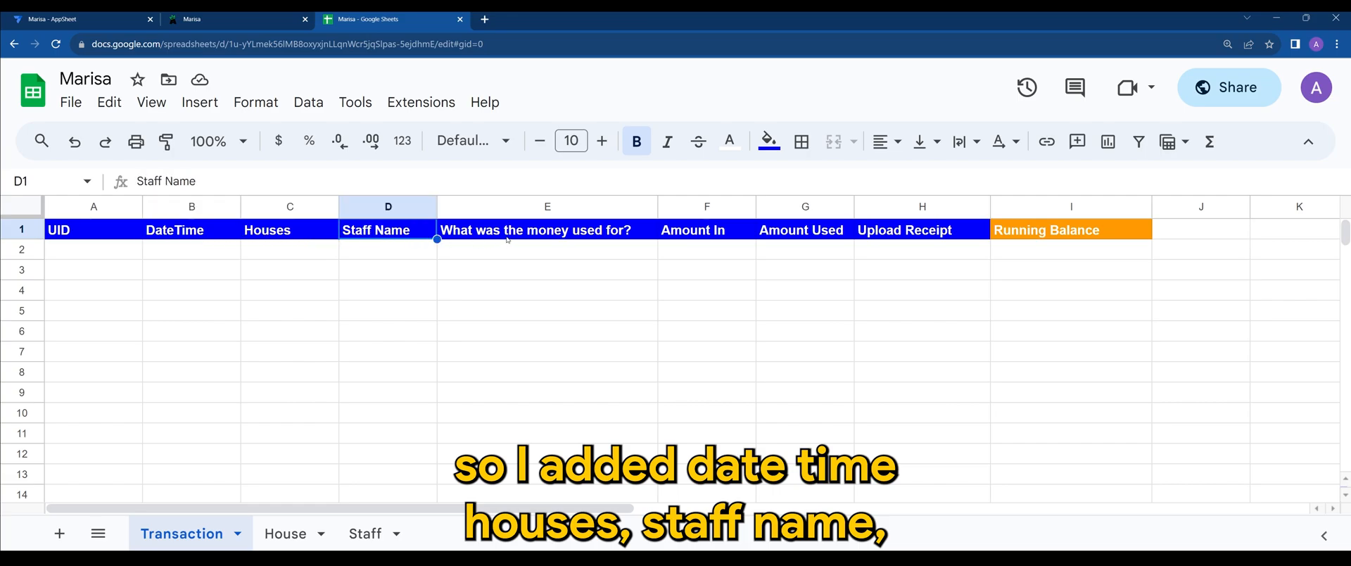
{"action": "left_click", "coordinate": [548, 230]}
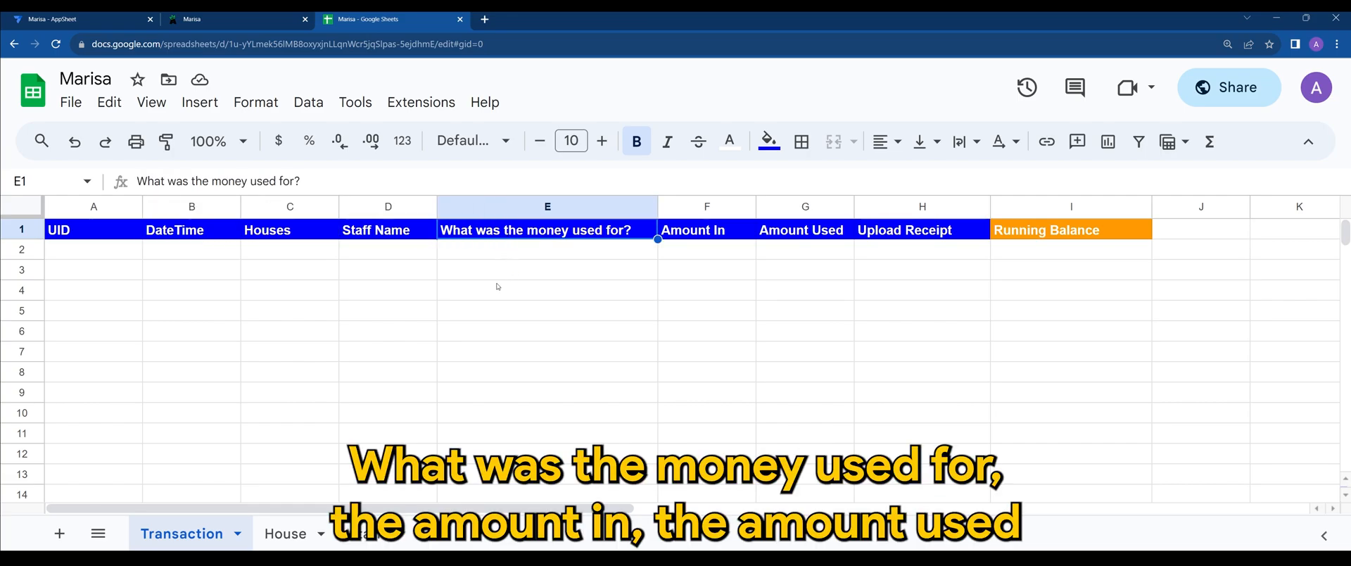
{"action": "left_click", "coordinate": [707, 230]}
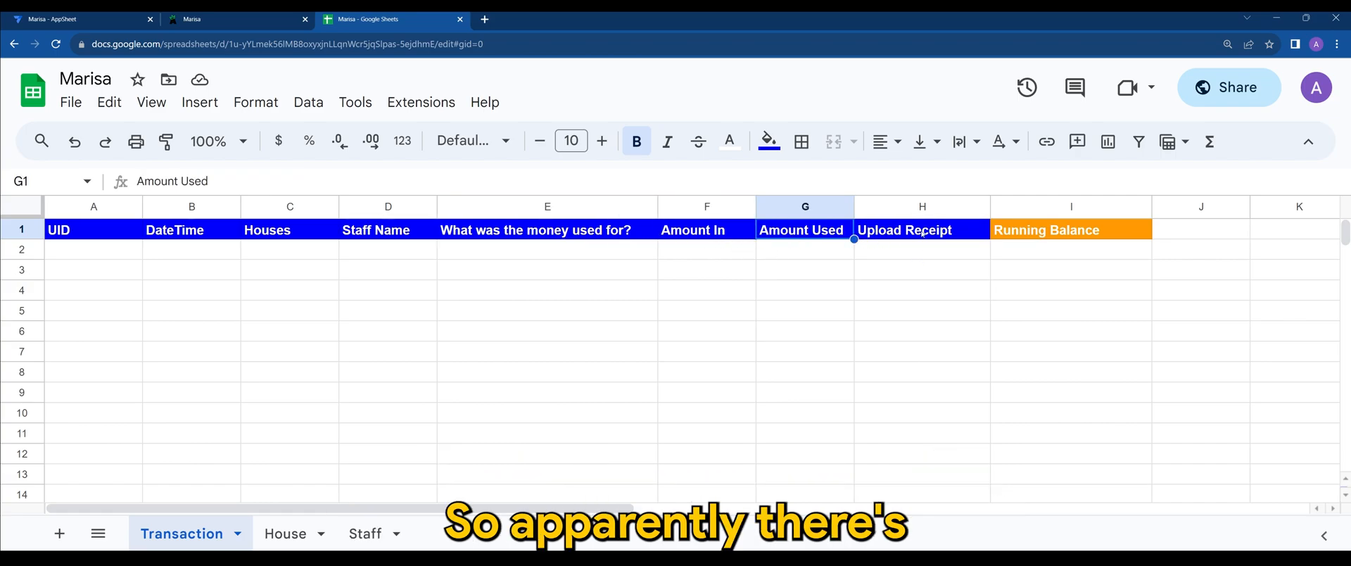
{"action": "left_click", "coordinate": [921, 230]}
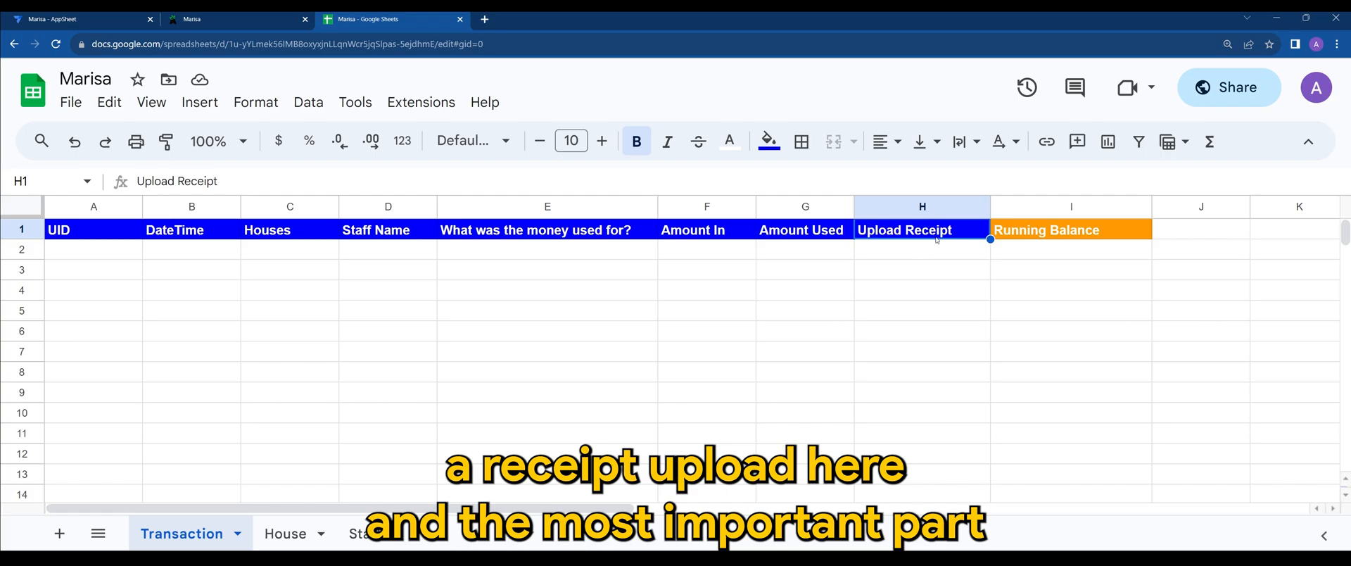
{"action": "left_click", "coordinate": [1071, 230]}
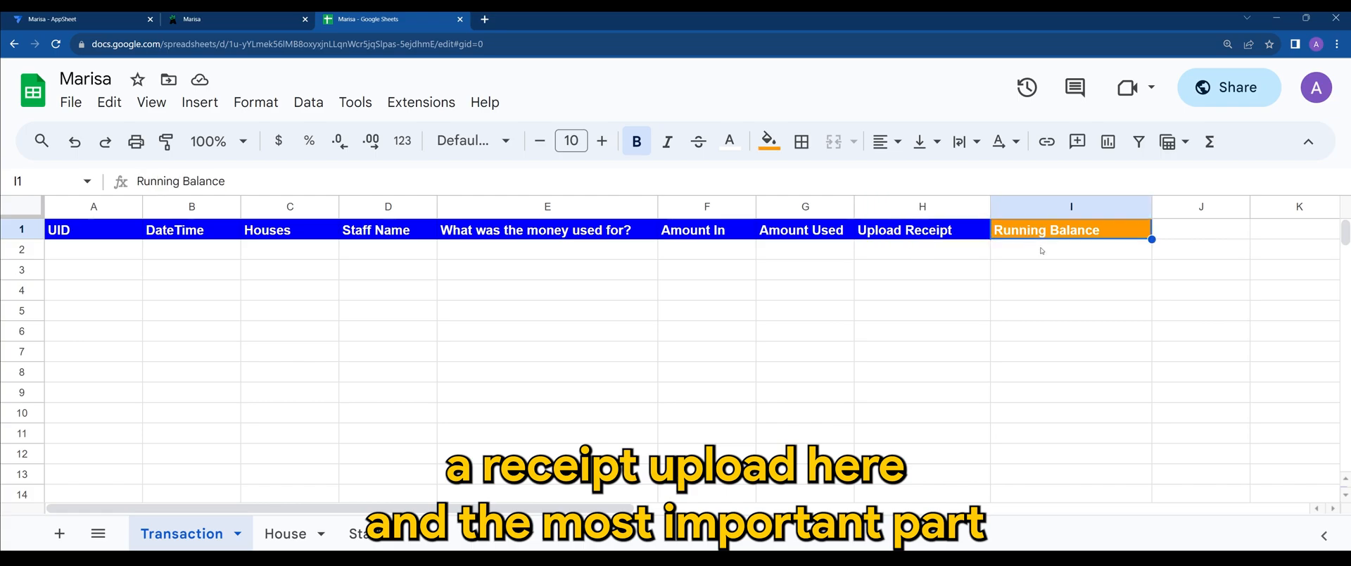
{"action": "mouse_move", "coordinate": [1029, 265]}
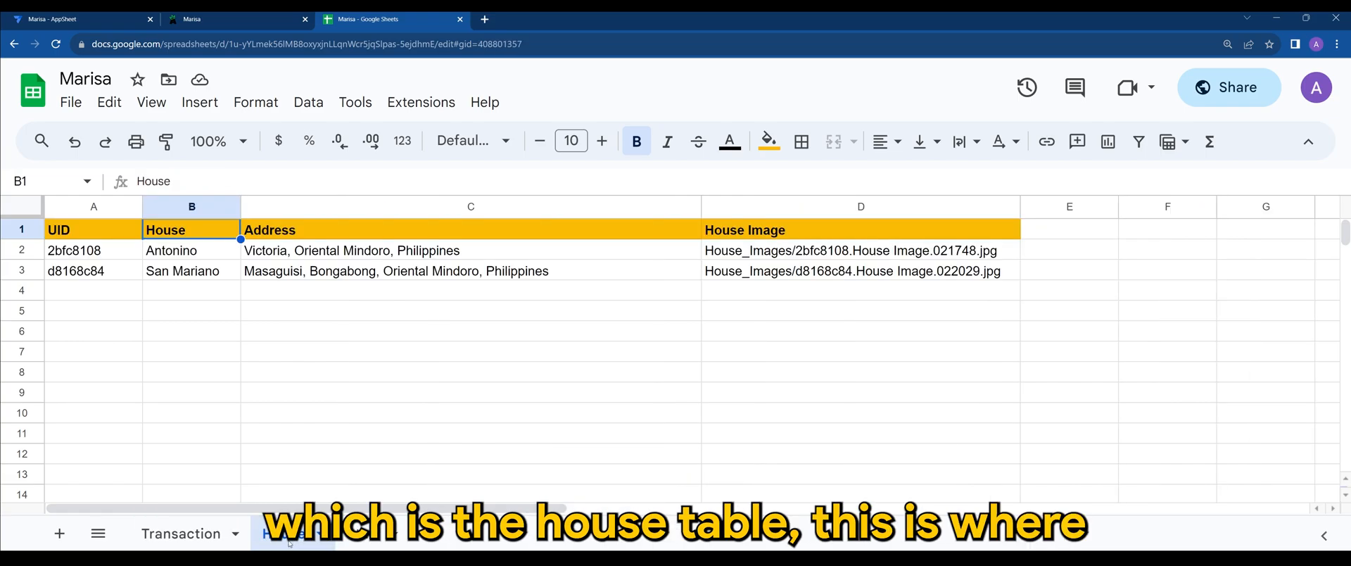
Review the House and Staff sheet headings, including Staff Email, then move to the app preview
{"action": "left_click", "coordinate": [283, 533]}
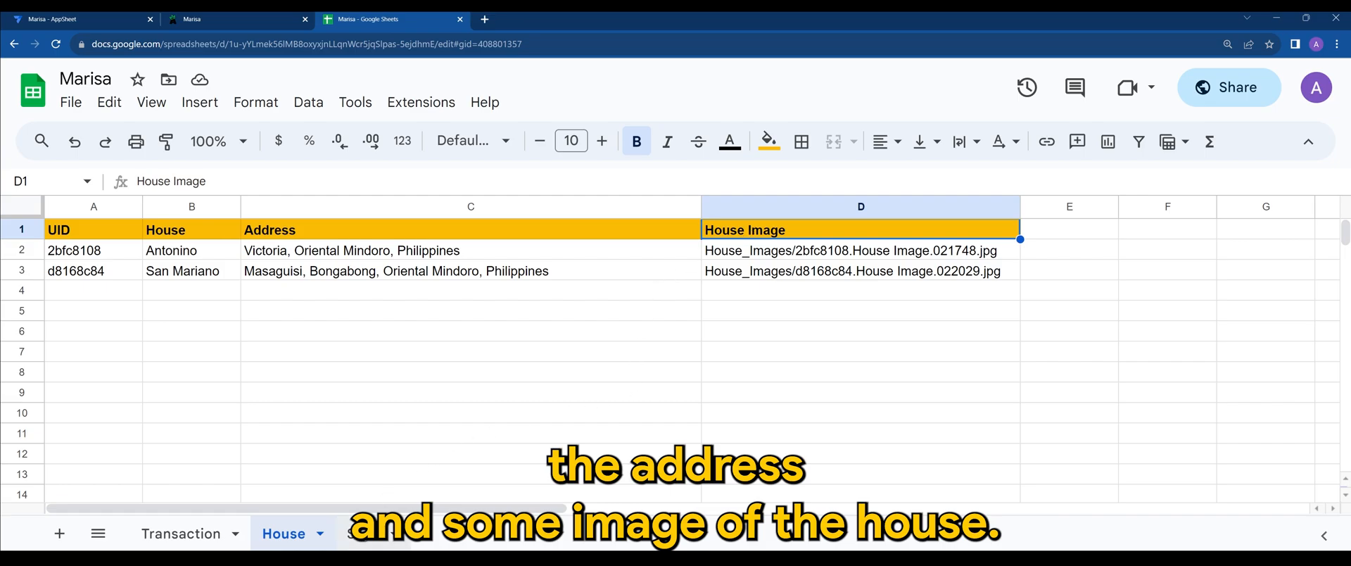
{"action": "left_click", "coordinate": [366, 532]}
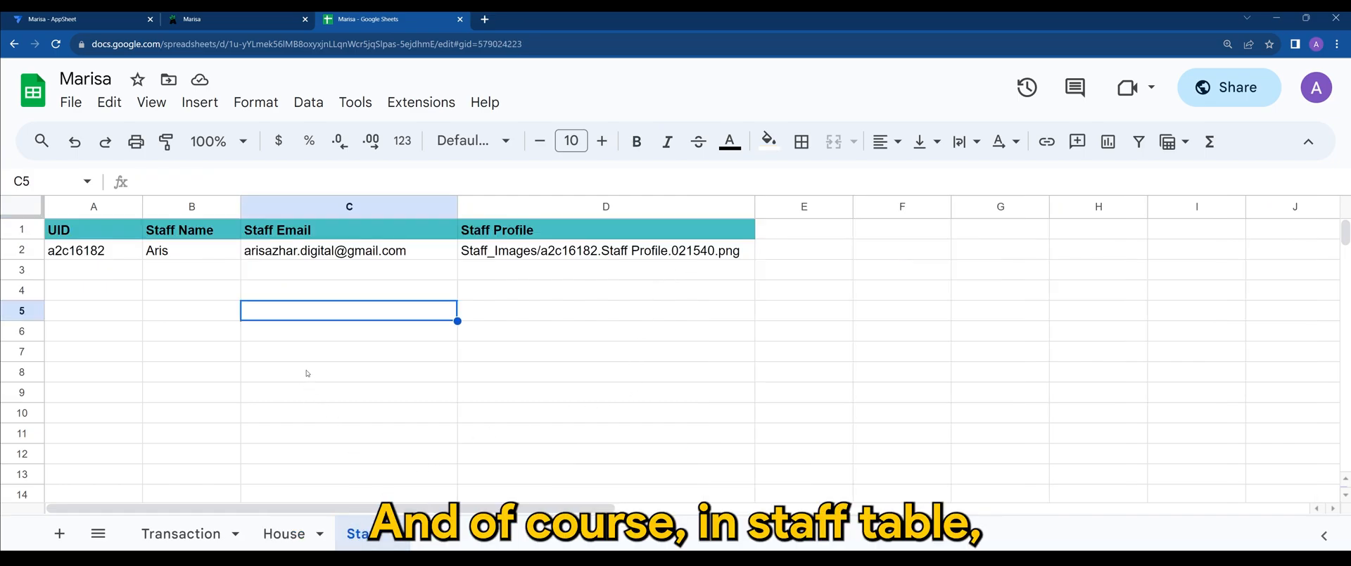
{"action": "left_click", "coordinate": [362, 533]}
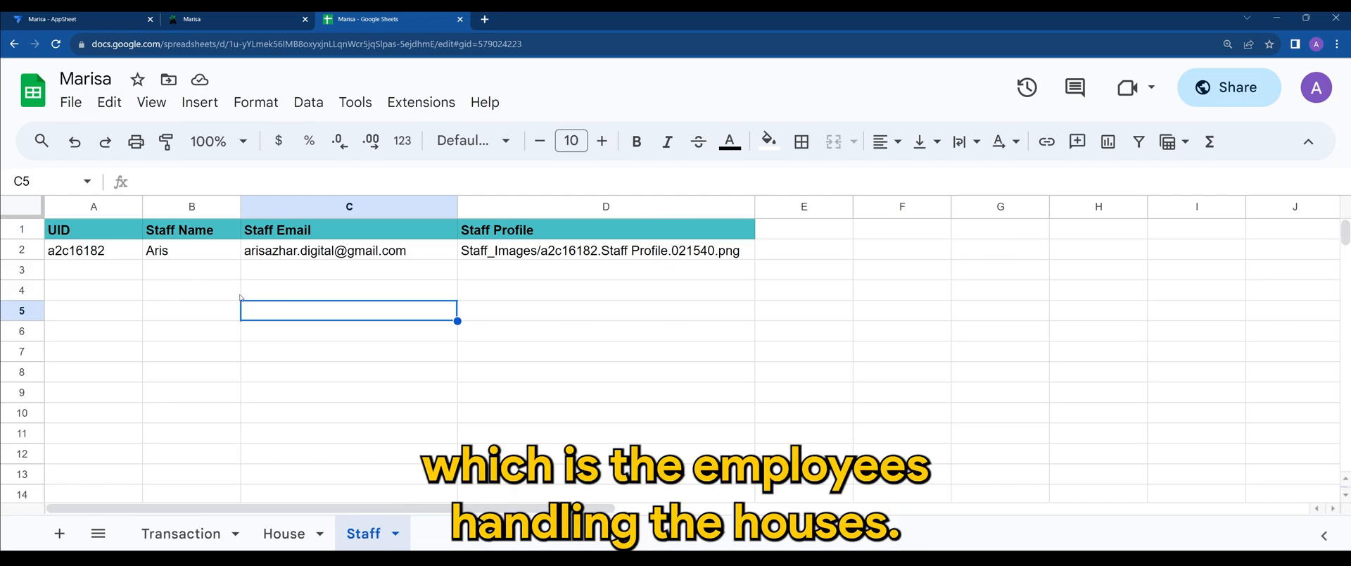
{"action": "left_click", "coordinate": [191, 230]}
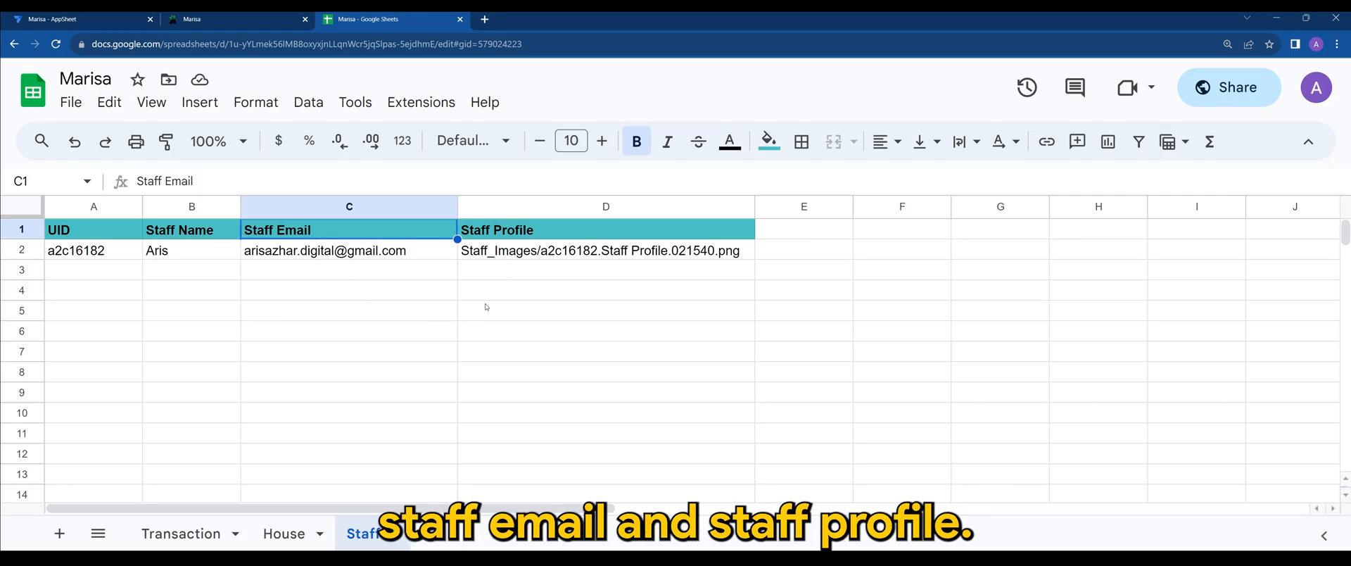
{"action": "left_click", "coordinate": [605, 230]}
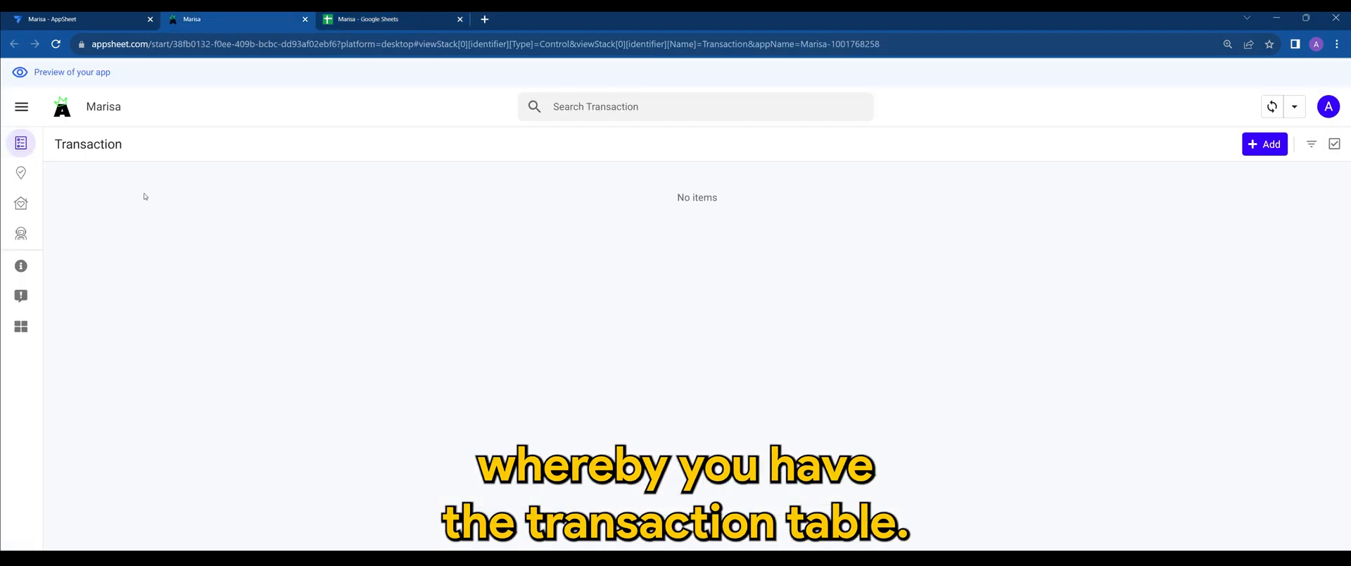
Show the preview's Location map, the two-house Houses list, and the Staff list with Aris
{"action": "double_click", "coordinate": [87, 144]}
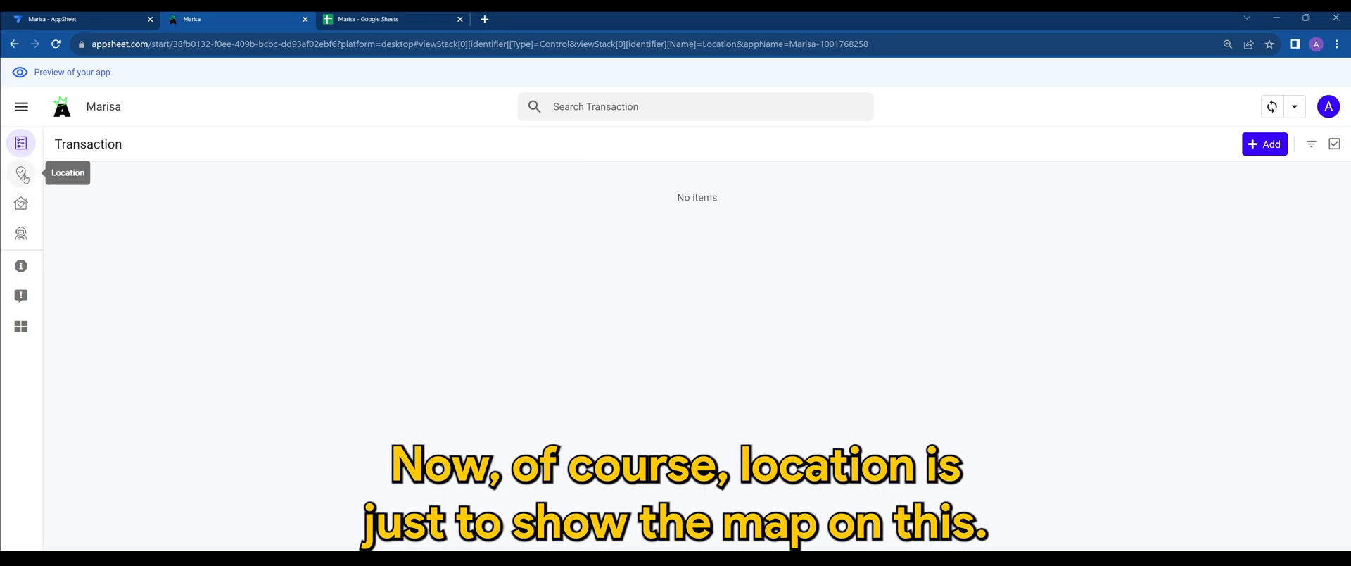
{"action": "left_click", "coordinate": [21, 173]}
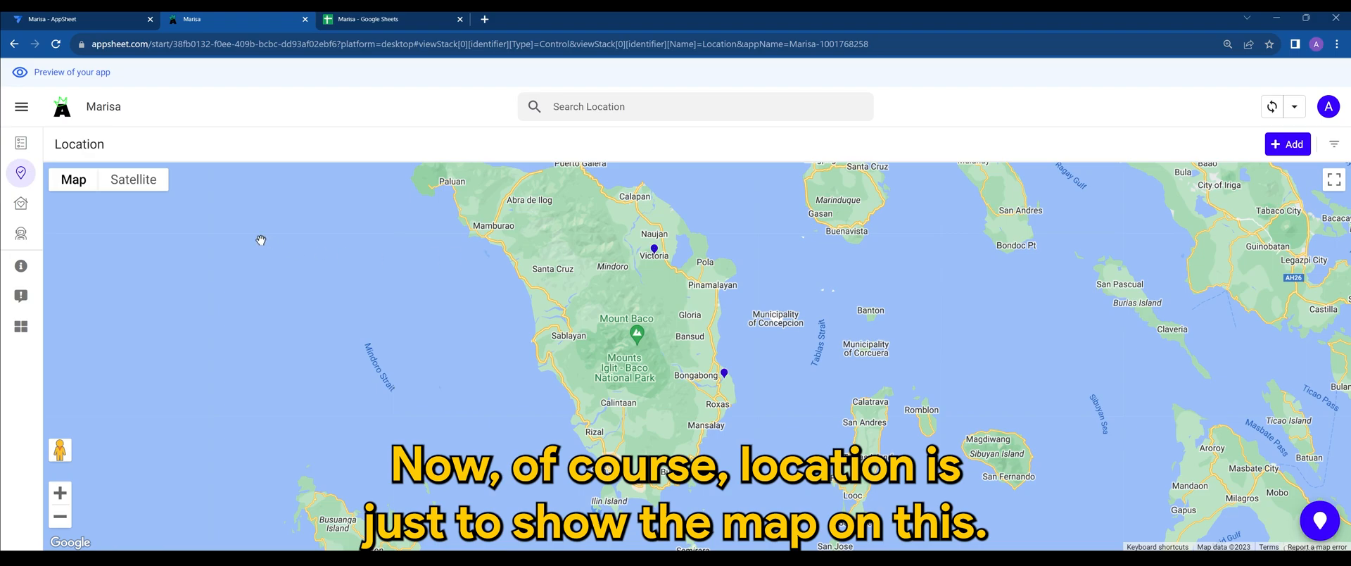
{"action": "left_click", "coordinate": [20, 204]}
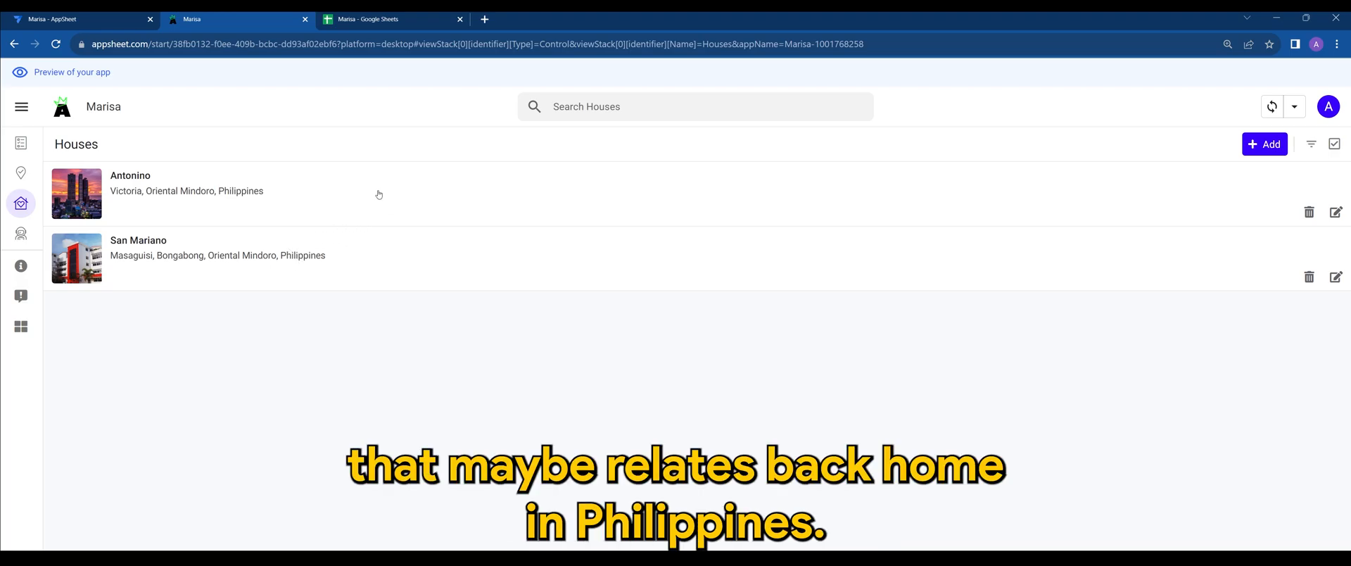
{"action": "mouse_move", "coordinate": [338, 295]}
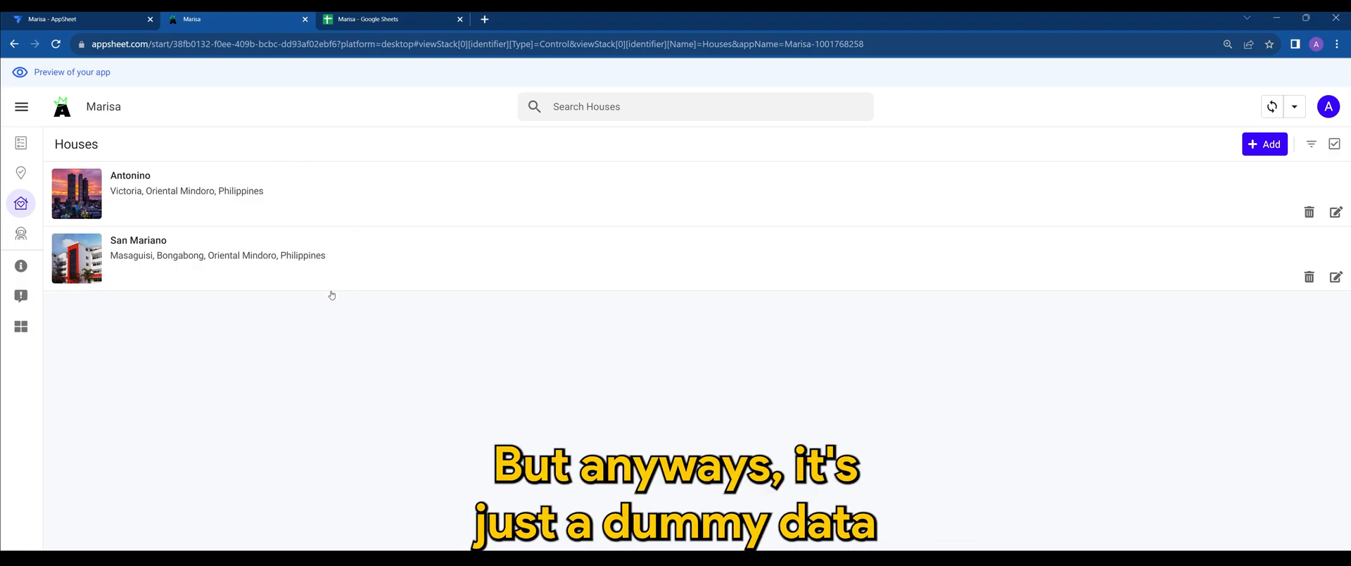
{"action": "mouse_move", "coordinate": [20, 234]}
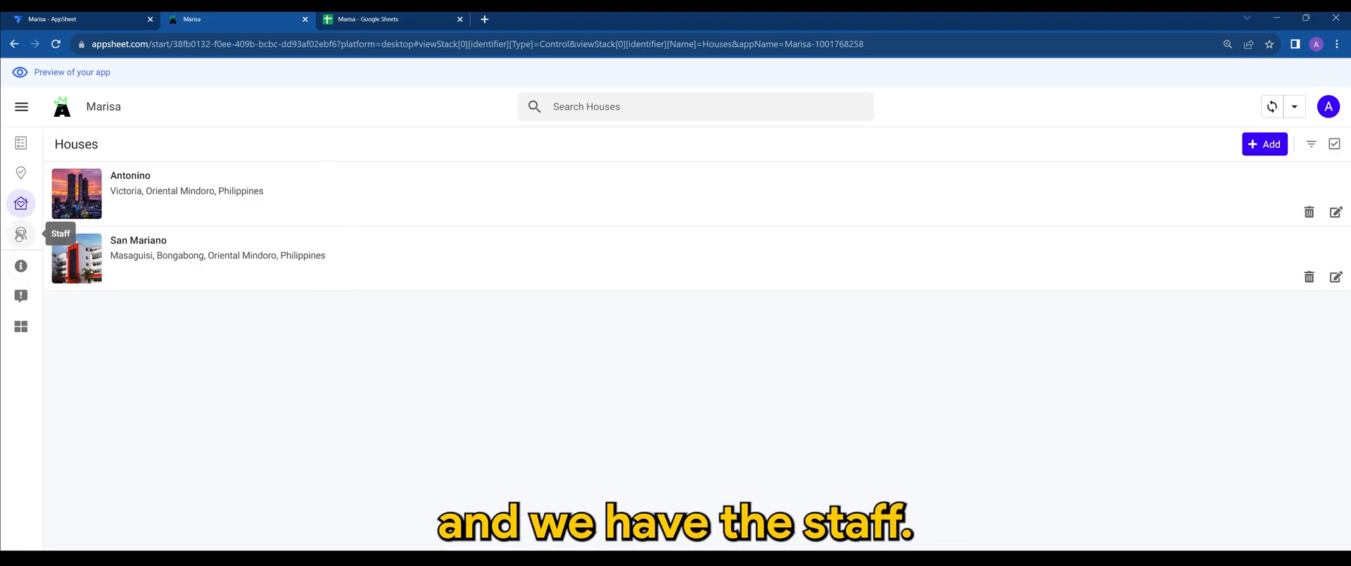
{"action": "left_click", "coordinate": [21, 233]}
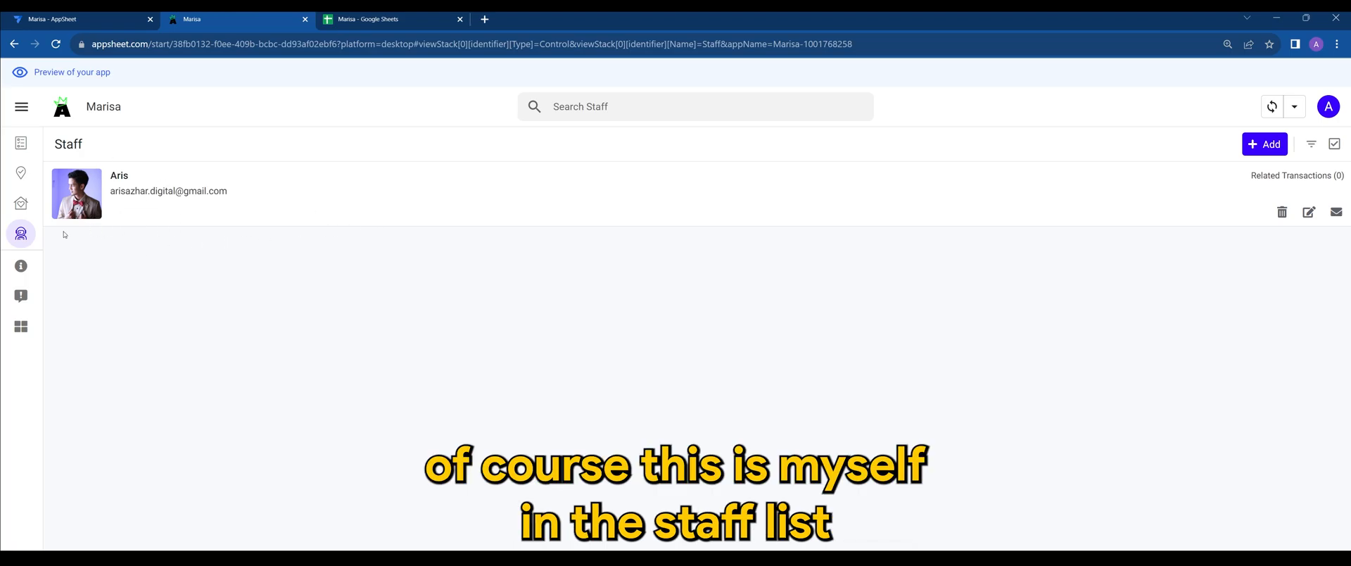
{"action": "mouse_move", "coordinate": [899, 236]}
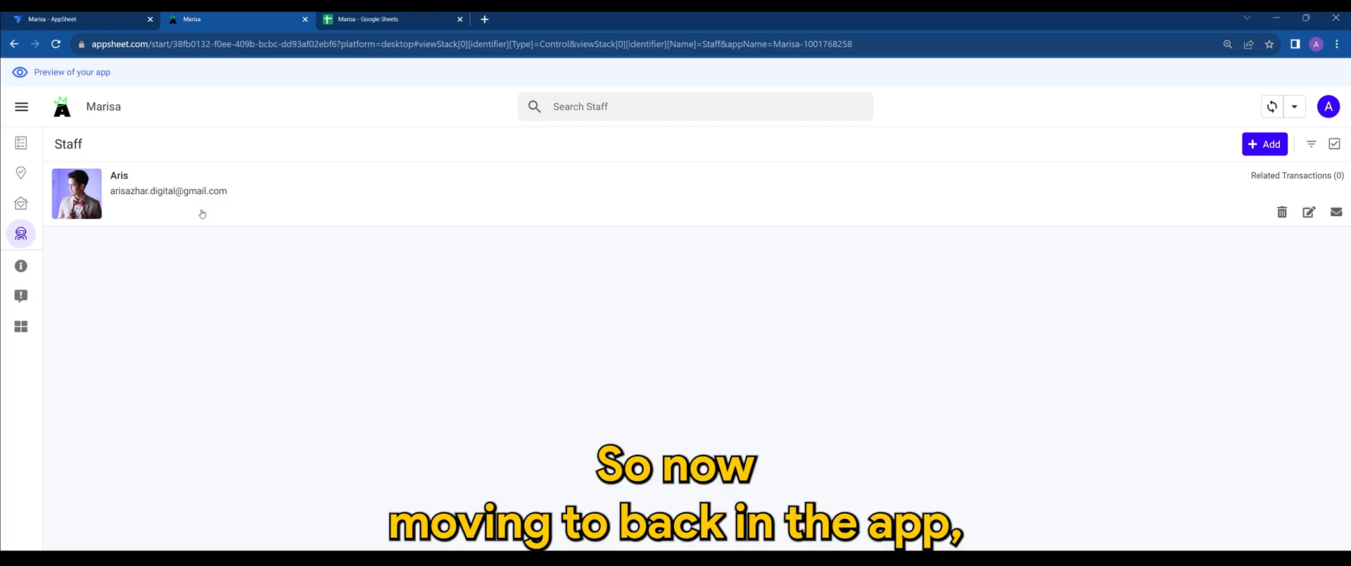
Edit the Transaction table's Previous Running Balance column and view its app formula
{"action": "left_click", "coordinate": [77, 19]}
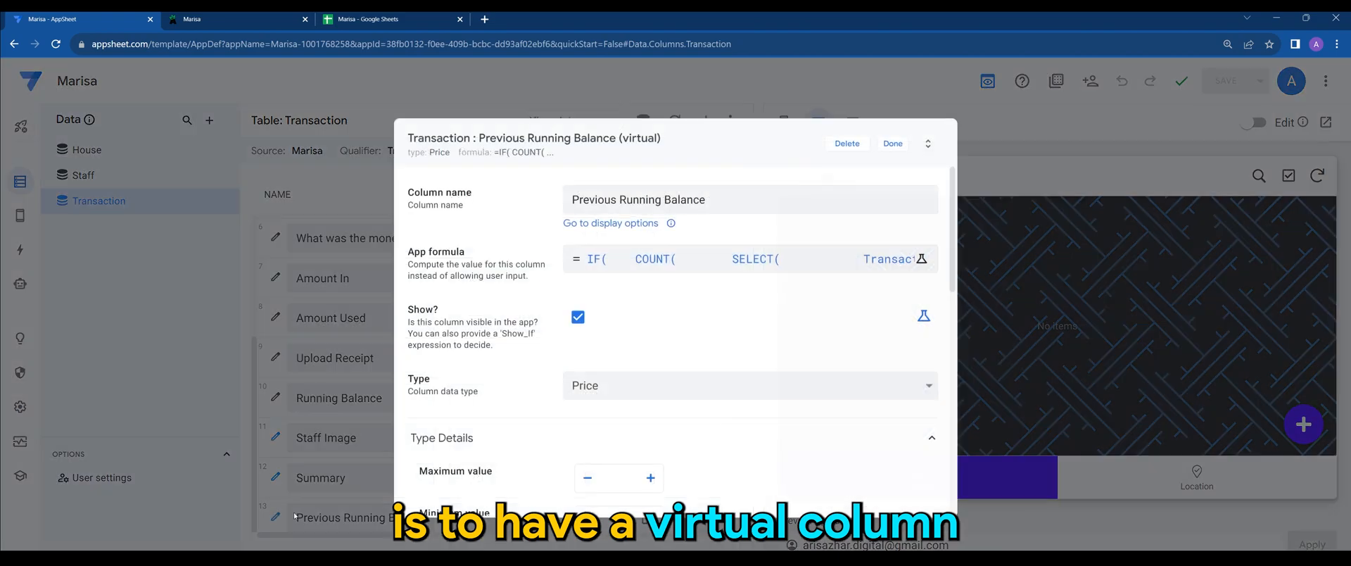
{"action": "left_click", "coordinate": [749, 199]}
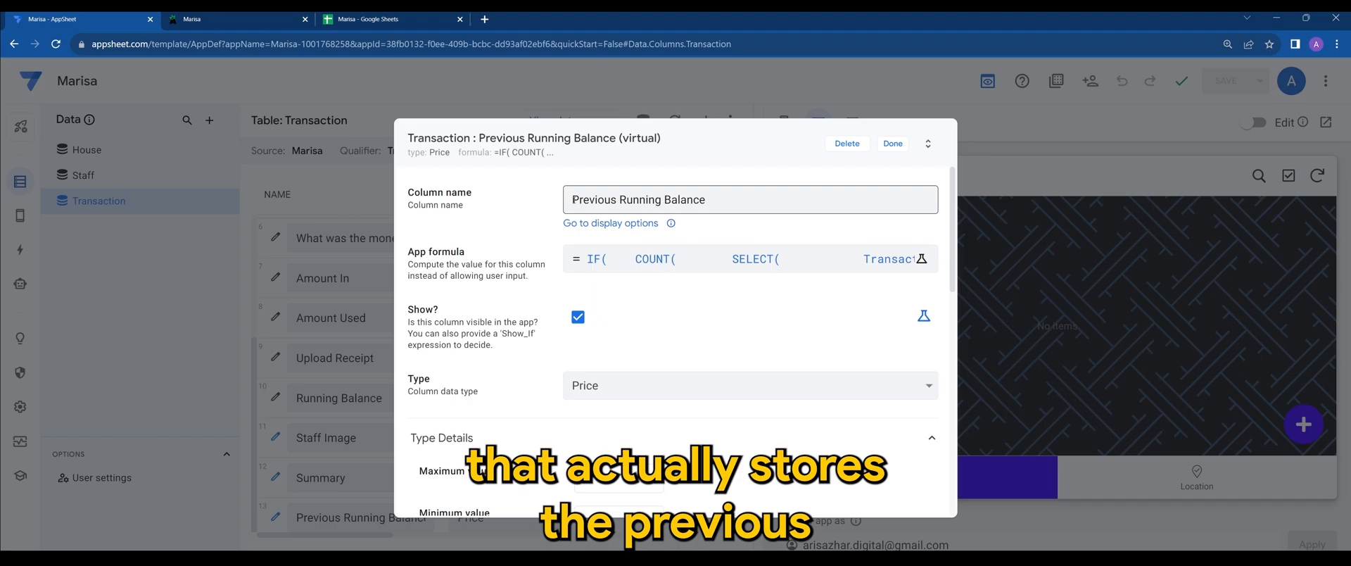
{"action": "left_click", "coordinate": [748, 199]}
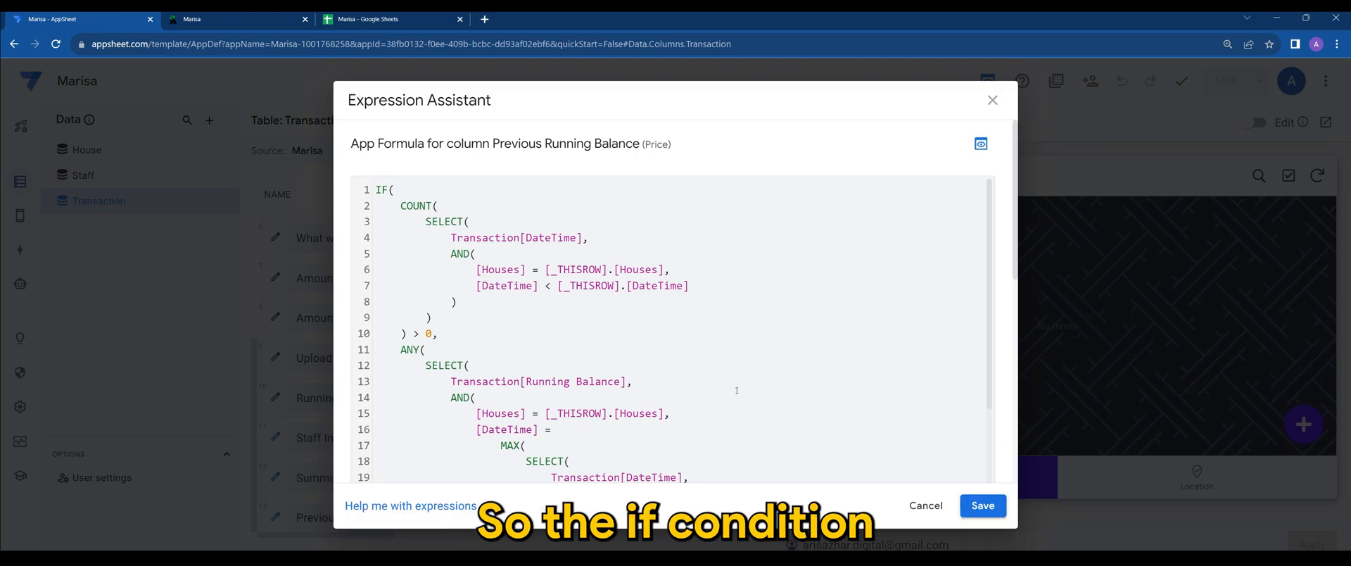
Highlight parts of the IF/SELECT/MAX formula, then cancel the Expression Assistant without saving
{"action": "double_click", "coordinate": [378, 189]}
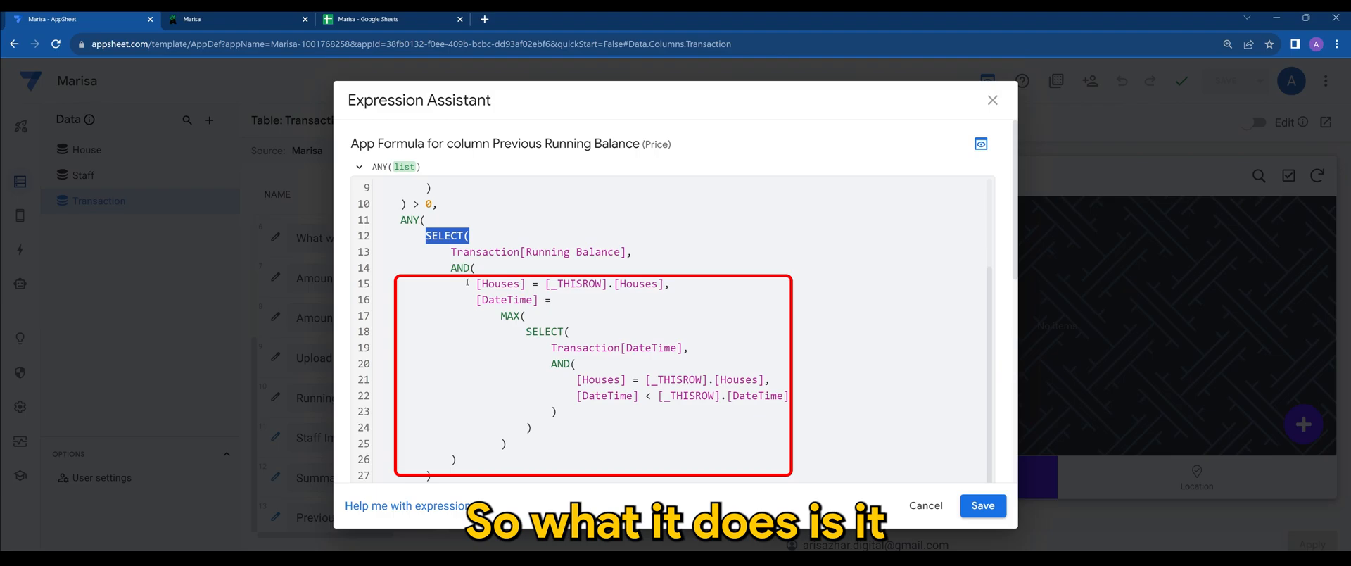
{"action": "mouse_move", "coordinate": [472, 299]}
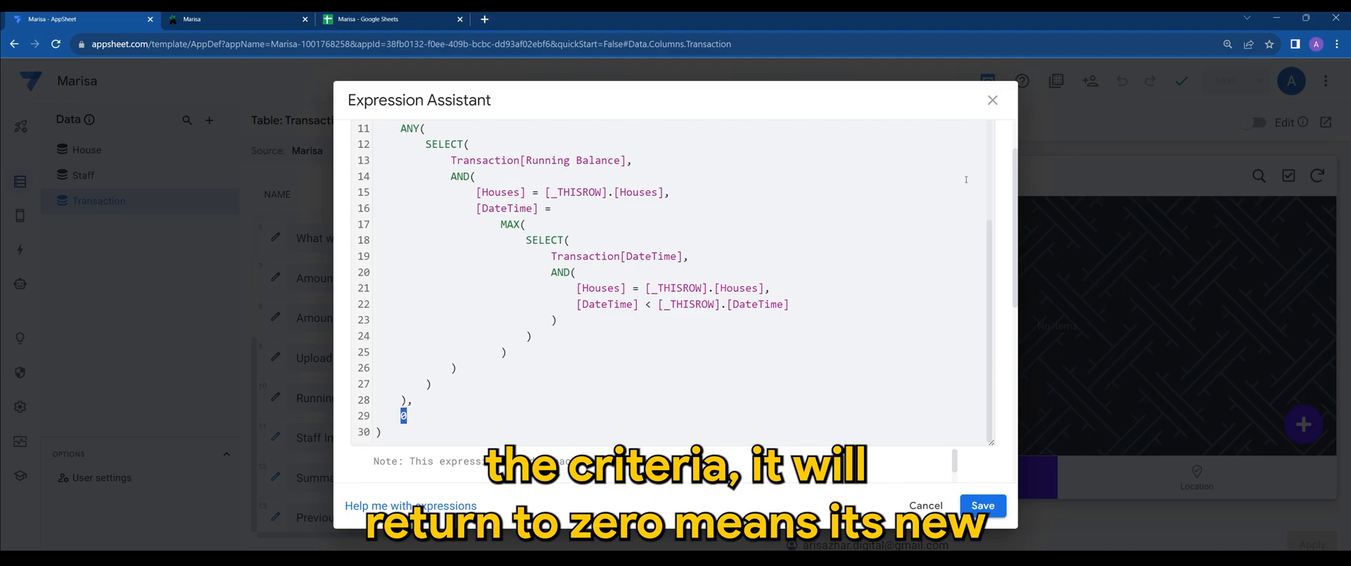
{"action": "left_click", "coordinate": [982, 505]}
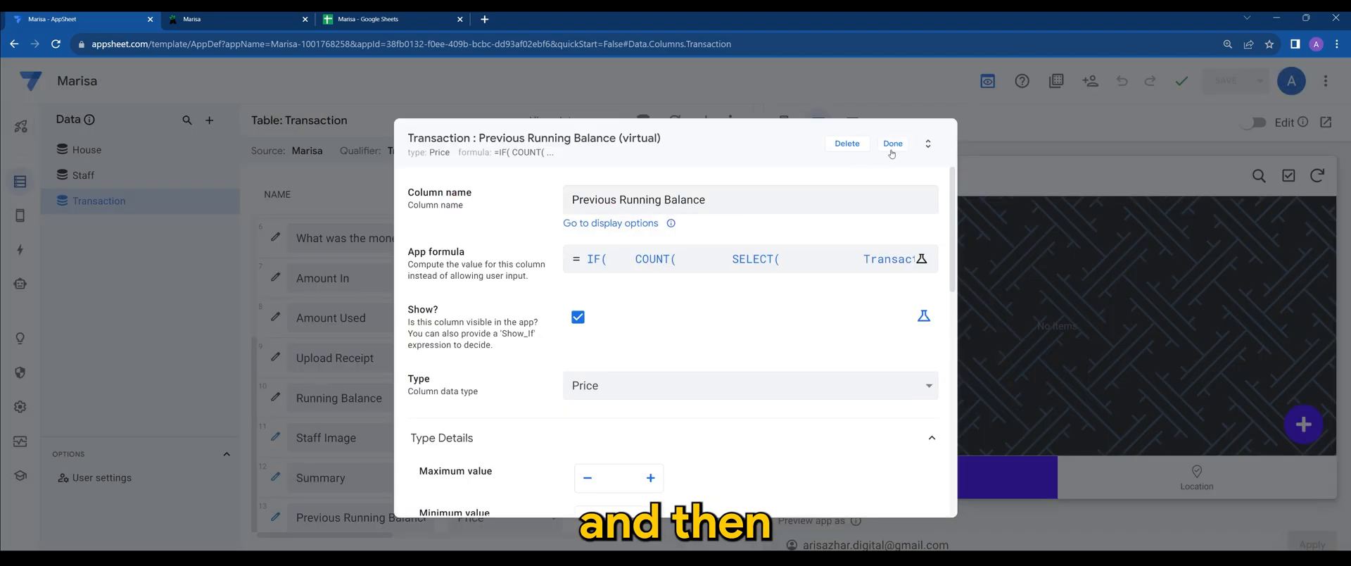
Review the Running Balance formula: Previous Running Balance plus Amount In minus Amount Used
{"action": "left_click", "coordinate": [894, 142]}
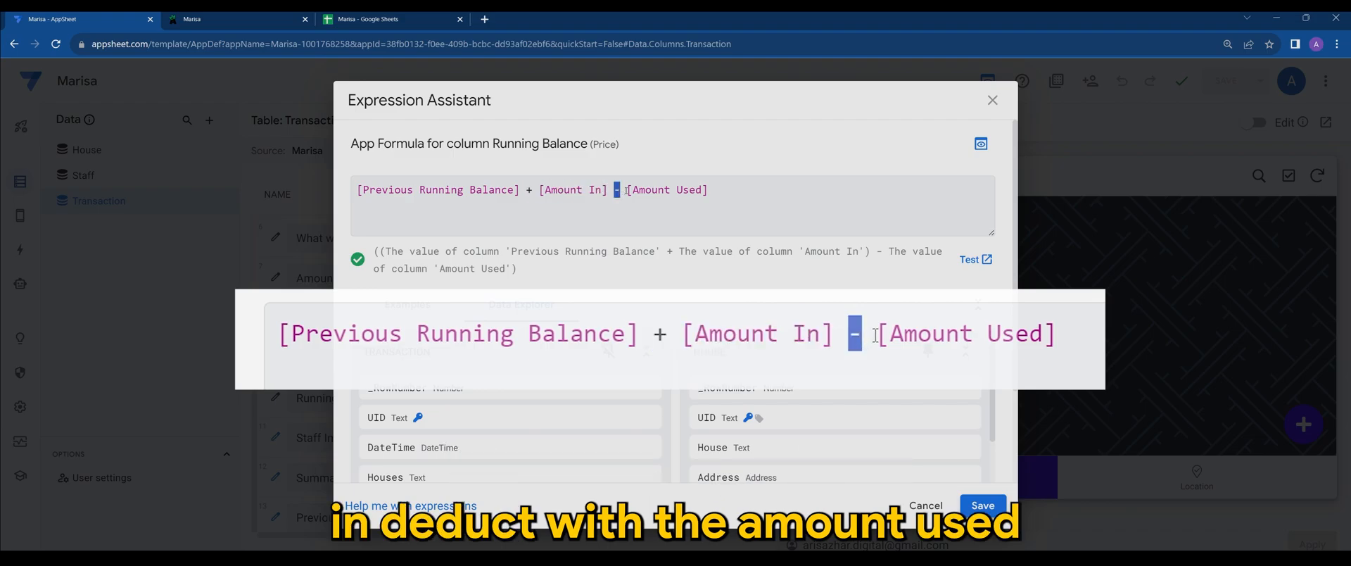
{"action": "double_click", "coordinate": [964, 334]}
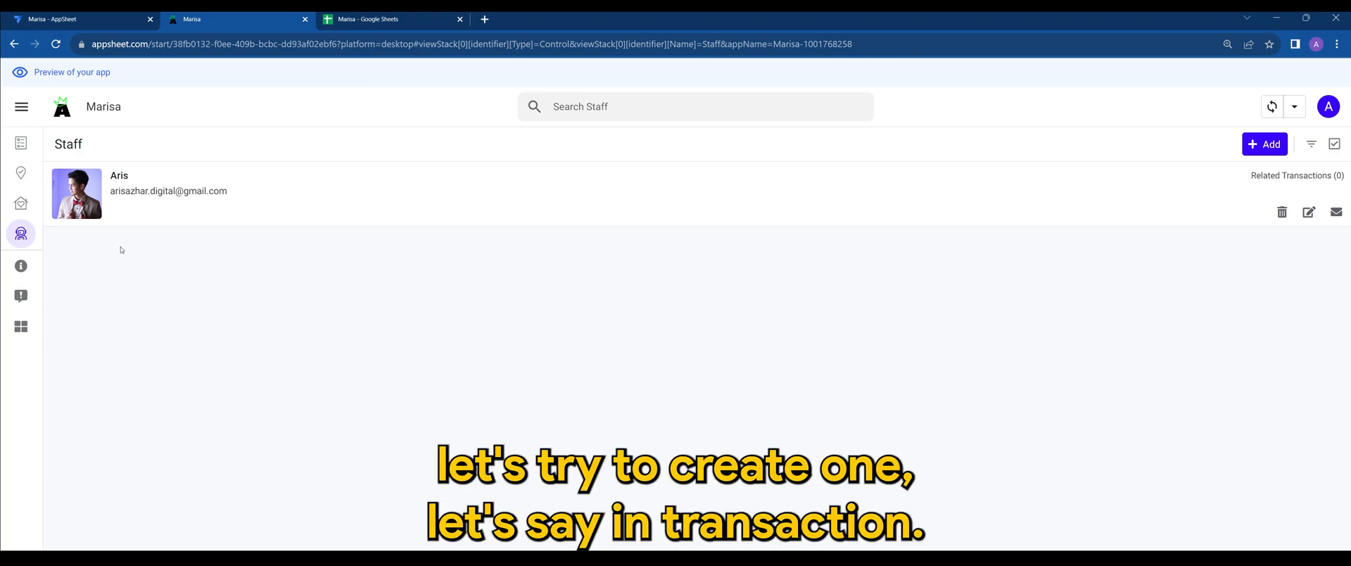
Open a new Transaction form in the preview, prefilled with the current date and time
{"action": "left_click", "coordinate": [20, 143]}
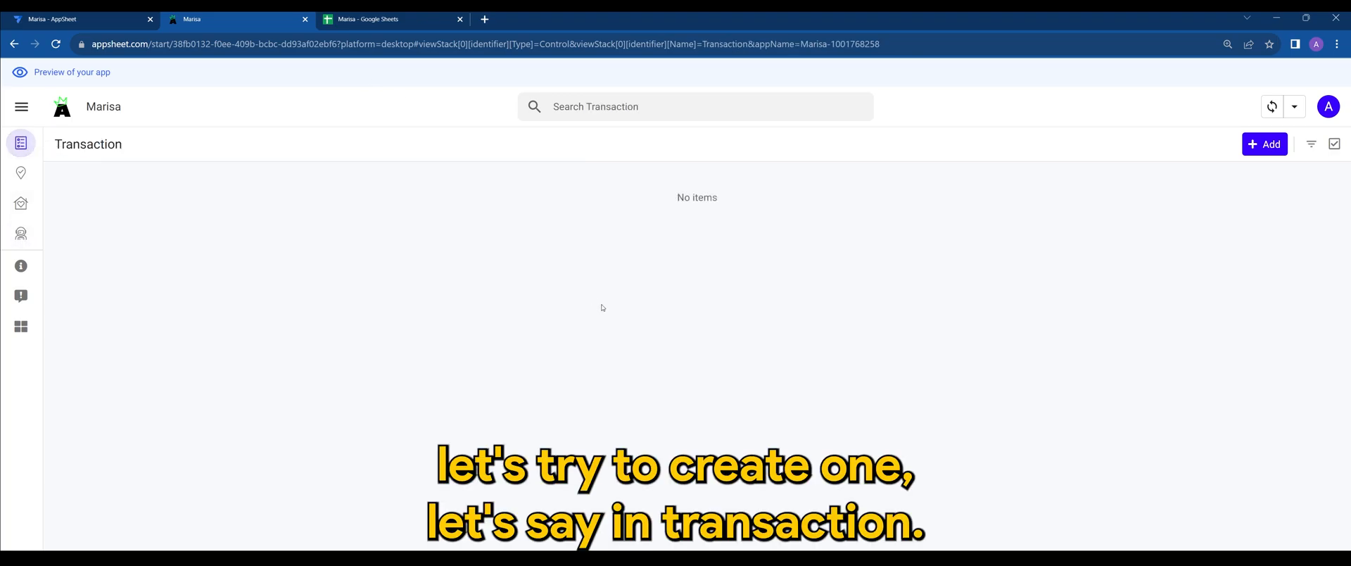
{"action": "mouse_move", "coordinate": [1265, 144]}
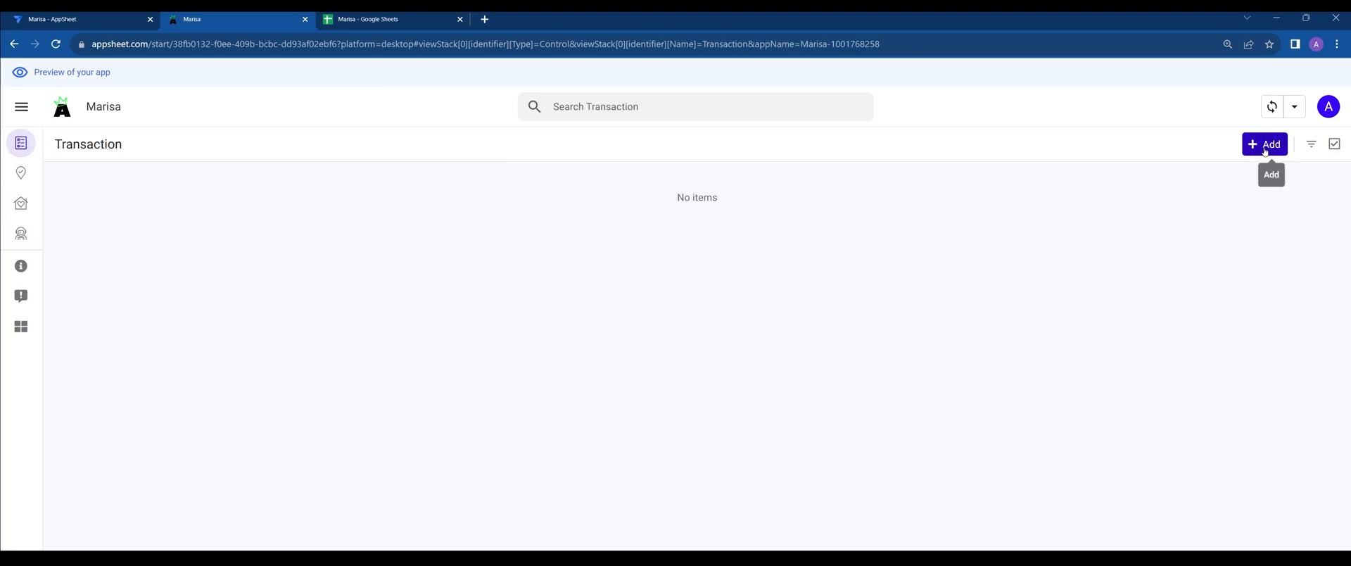
{"action": "left_click", "coordinate": [1267, 144]}
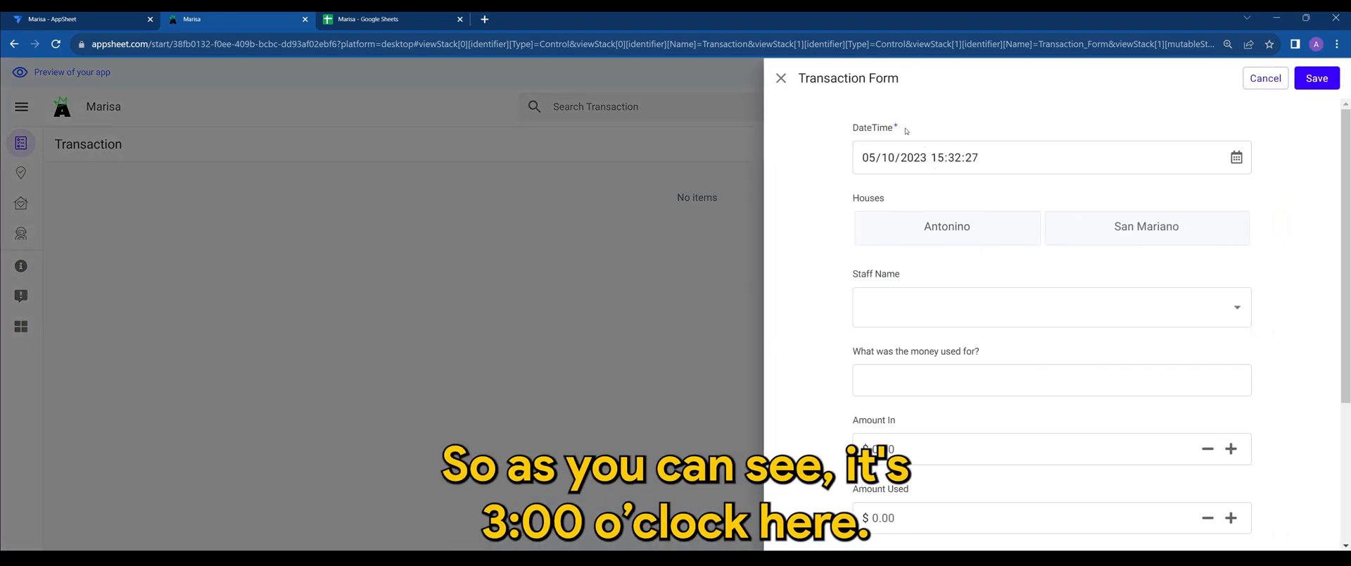
{"action": "mouse_move", "coordinate": [942, 209]}
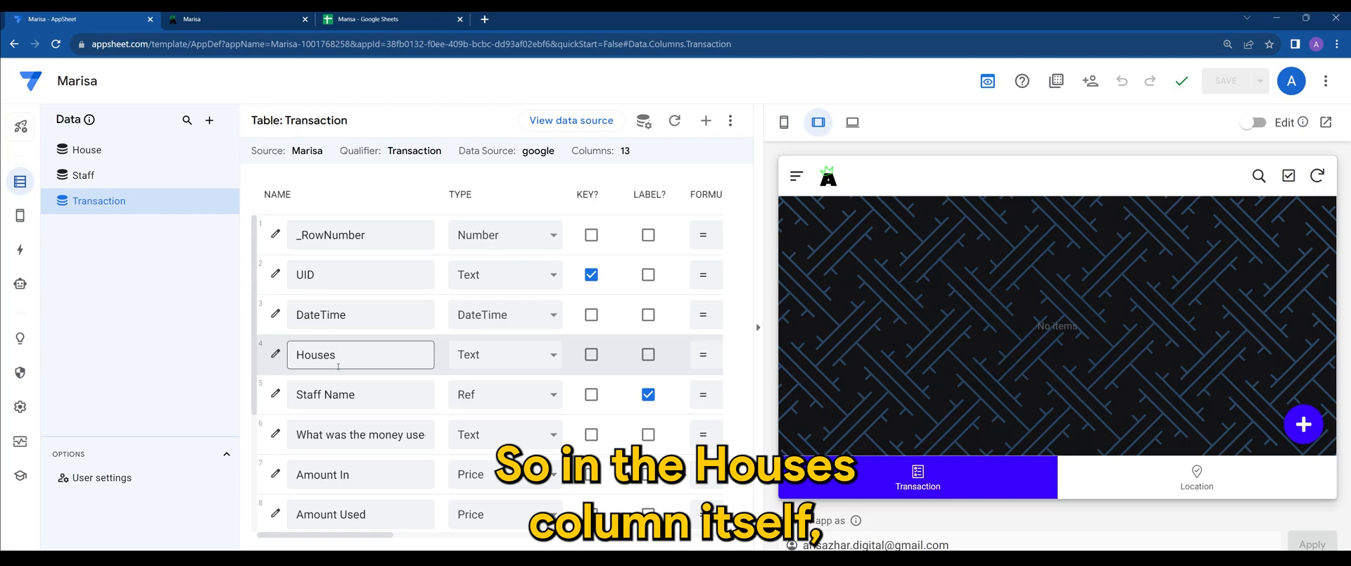
Open the Houses column's Valid If formula House[House] and highlight the House table name
{"action": "left_click", "coordinate": [275, 355]}
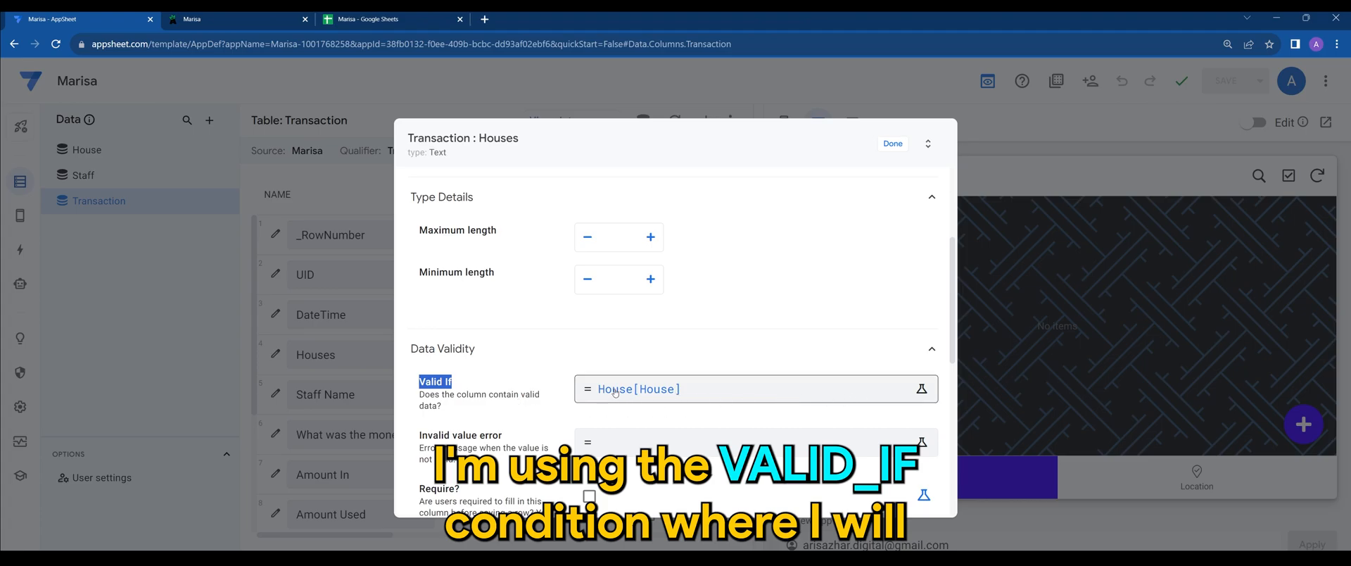
{"action": "left_click", "coordinate": [921, 389]}
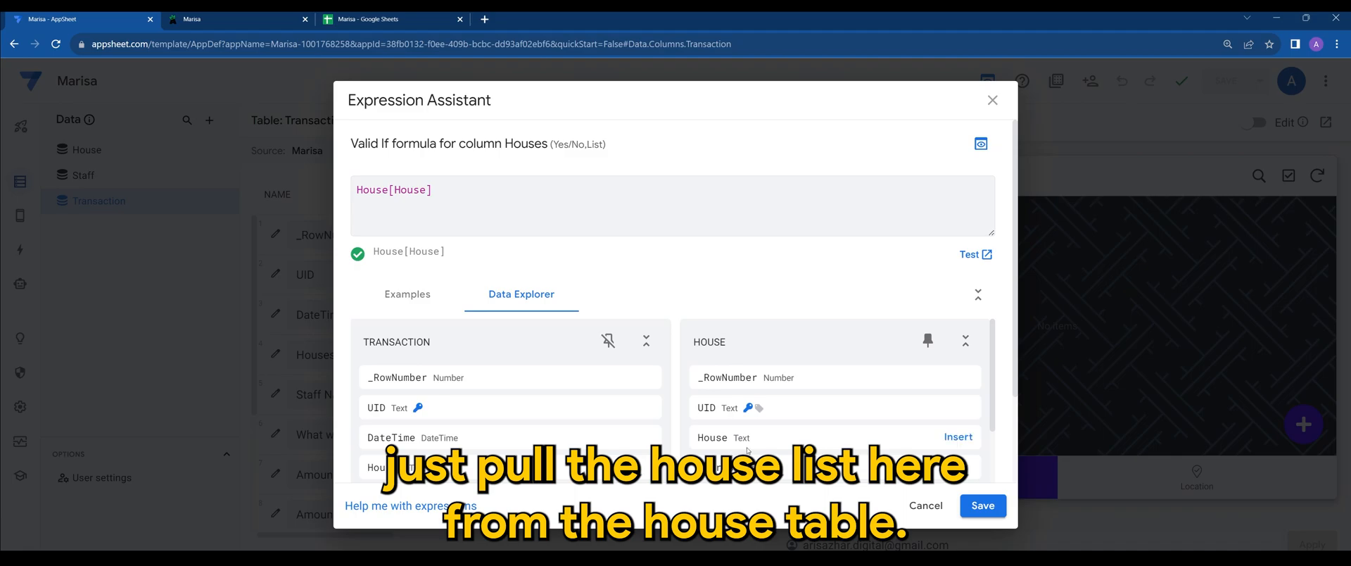
{"action": "double_click", "coordinate": [708, 343]}
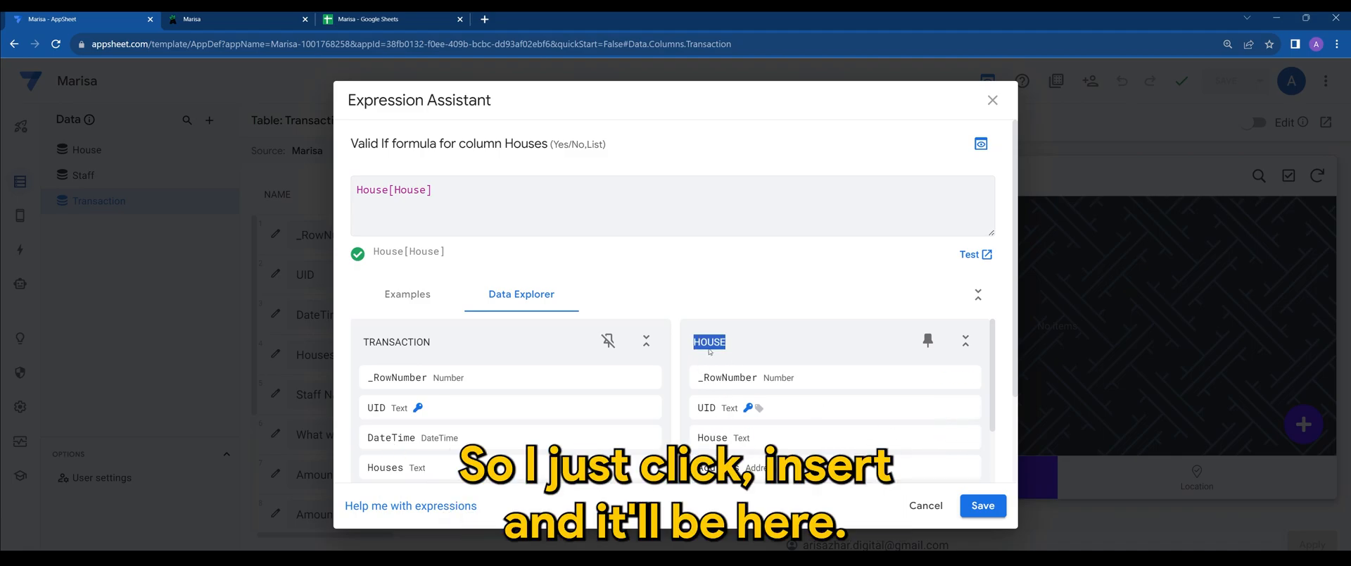
Choose Antonino as the house and Aris as the staff member in the new transaction
{"action": "left_click", "coordinate": [982, 505]}
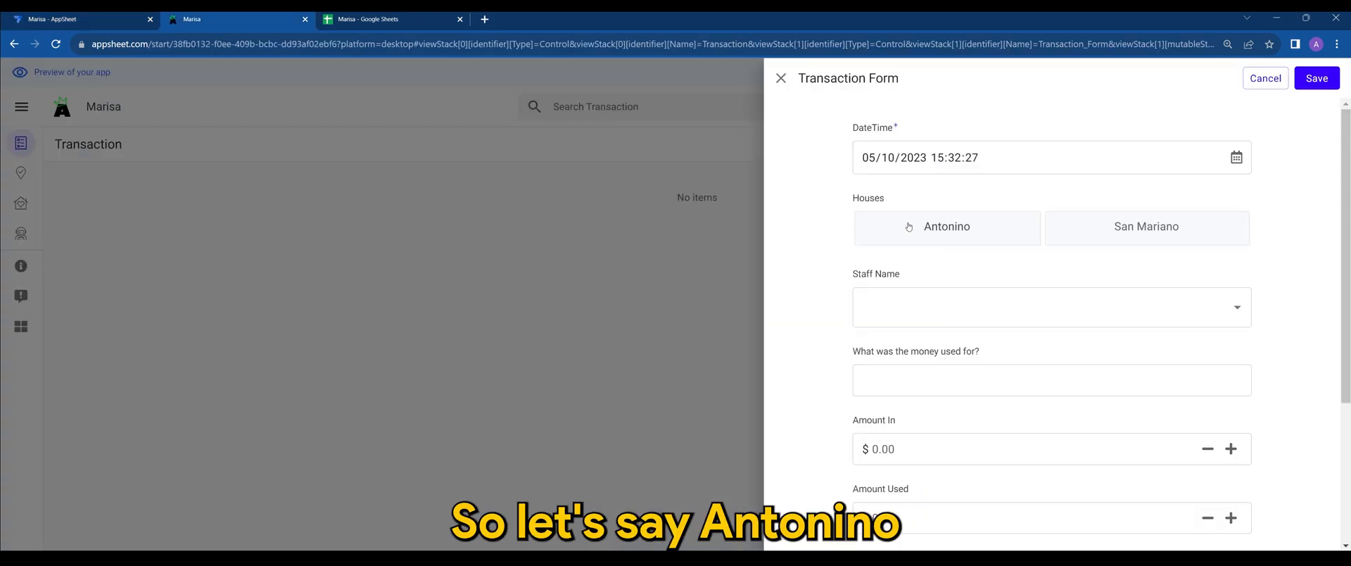
{"action": "left_click", "coordinate": [946, 227]}
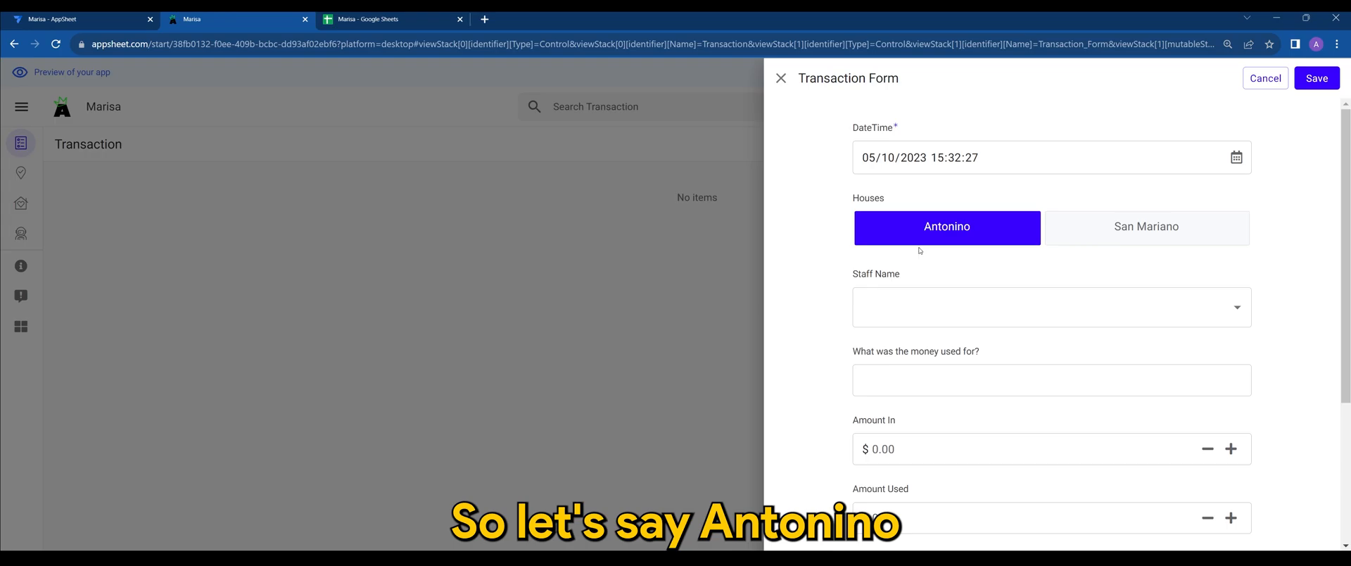
{"action": "left_click", "coordinate": [1044, 307]}
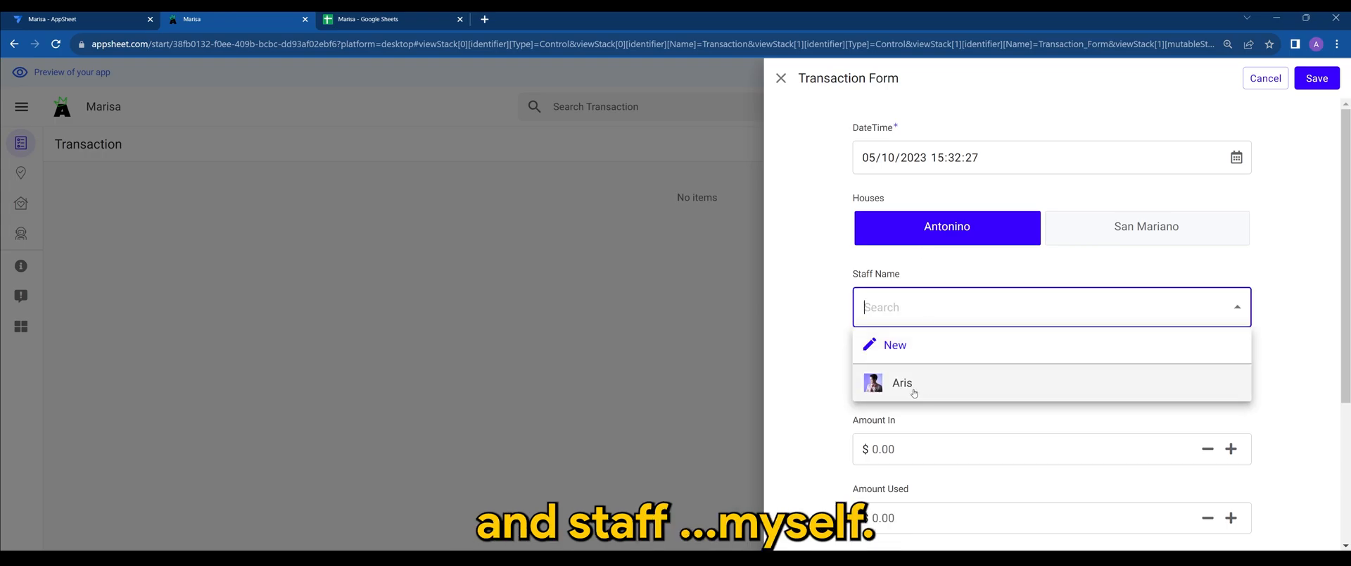
{"action": "left_click", "coordinate": [902, 383]}
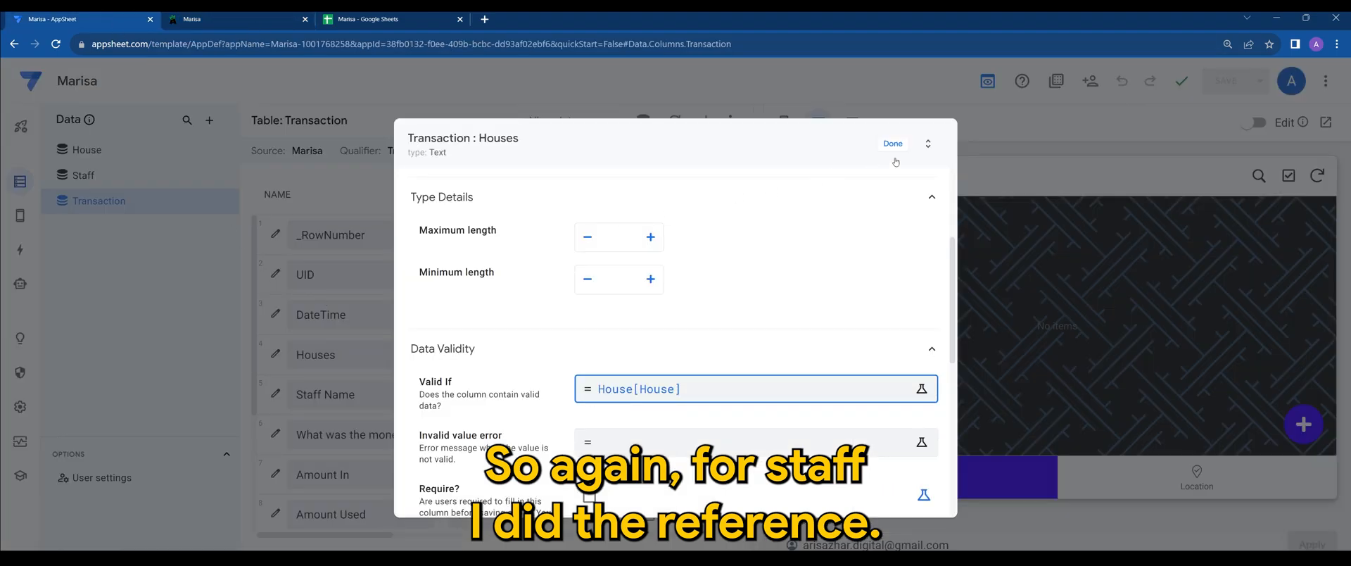
Check that the Staff Name column references the Staff source table
{"action": "left_click", "coordinate": [894, 143]}
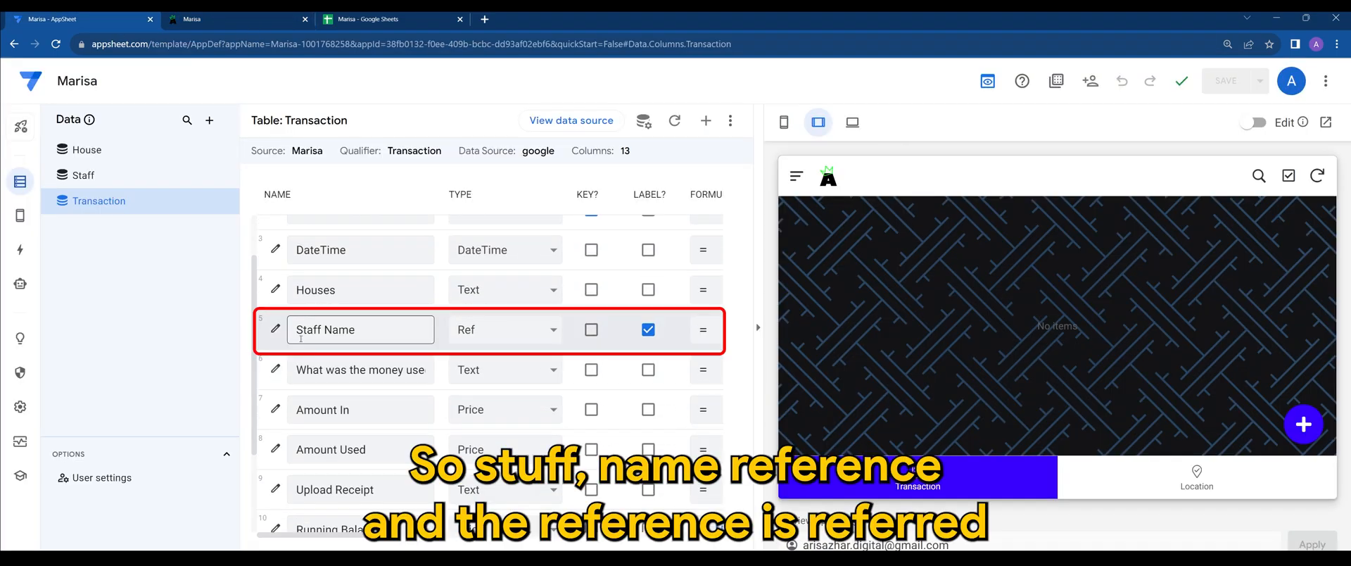
{"action": "left_click", "coordinate": [276, 329]}
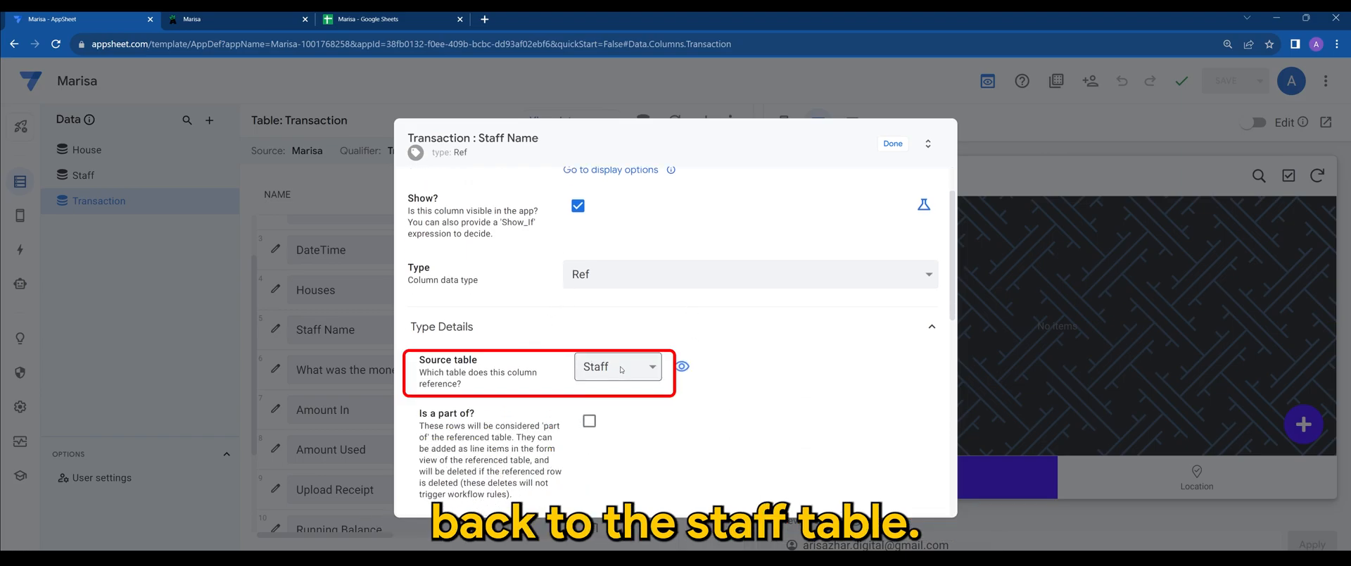
{"action": "left_click", "coordinate": [893, 143]}
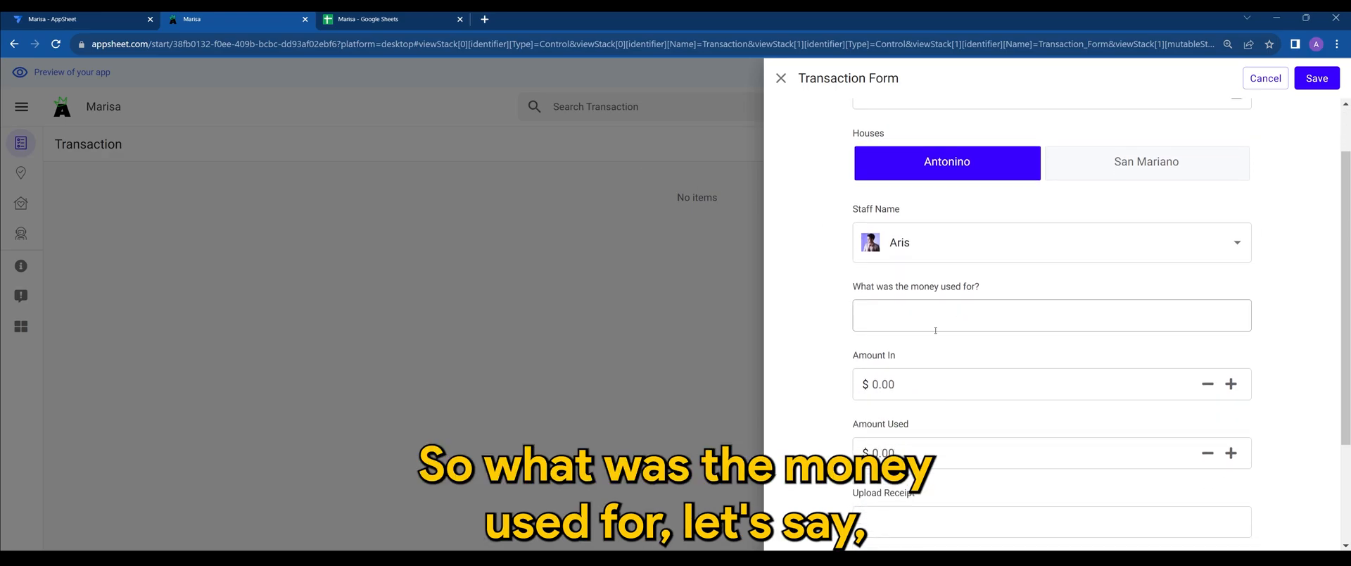
Enter 'Buy new furniture', Amount In 10000 and Amount Used 2000 in the form
{"action": "left_click", "coordinate": [1051, 315]}
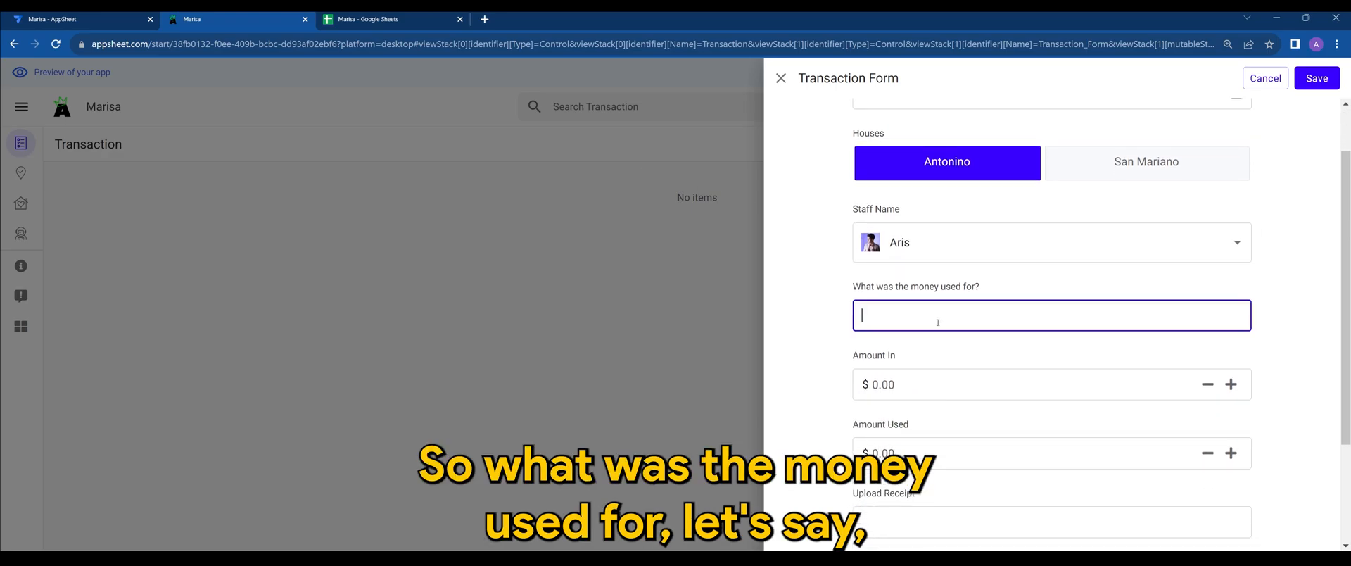
{"action": "type", "text": "Buy new furn"}
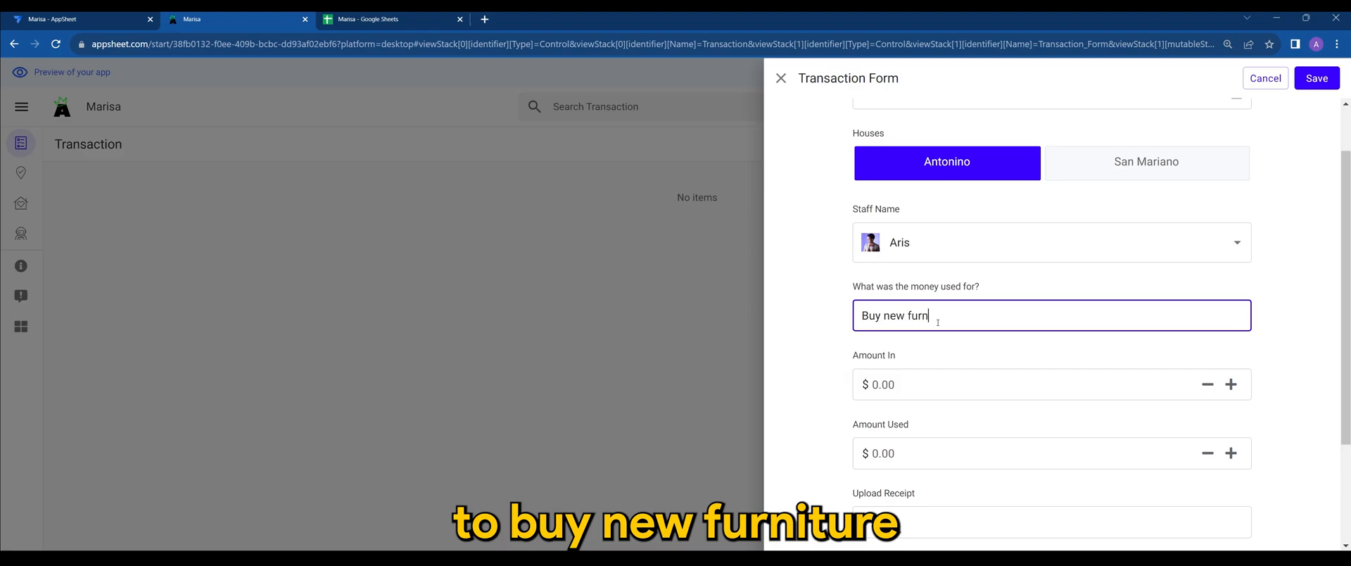
{"action": "type", "text": "iture"}
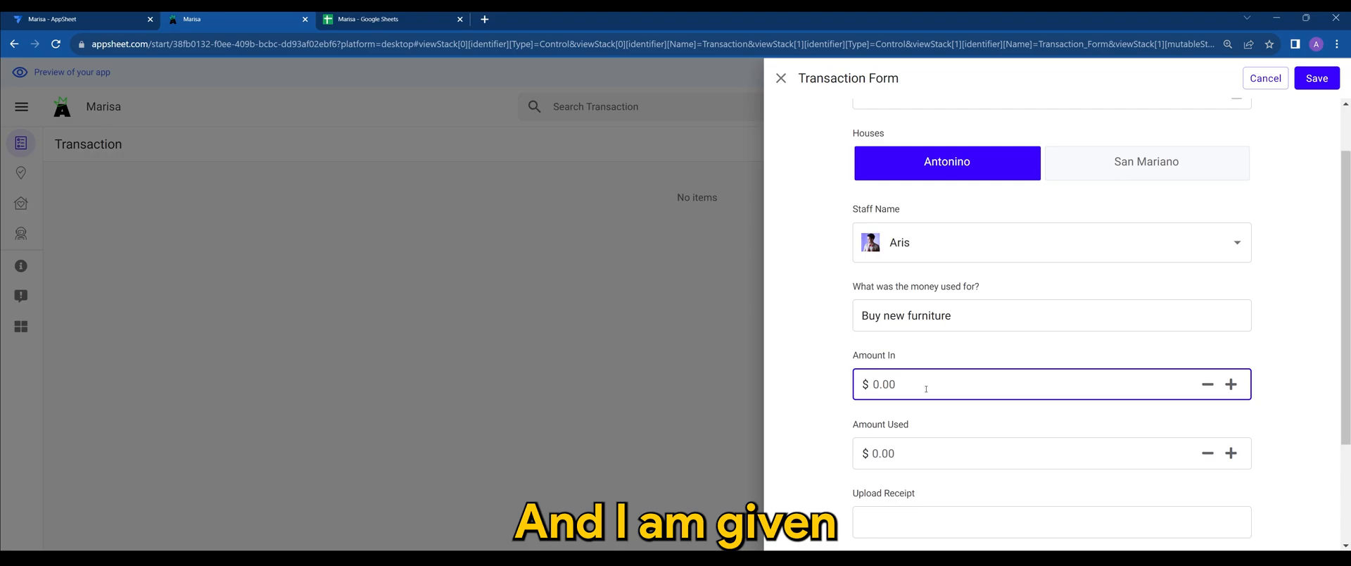
{"action": "type", "text": "10000"}
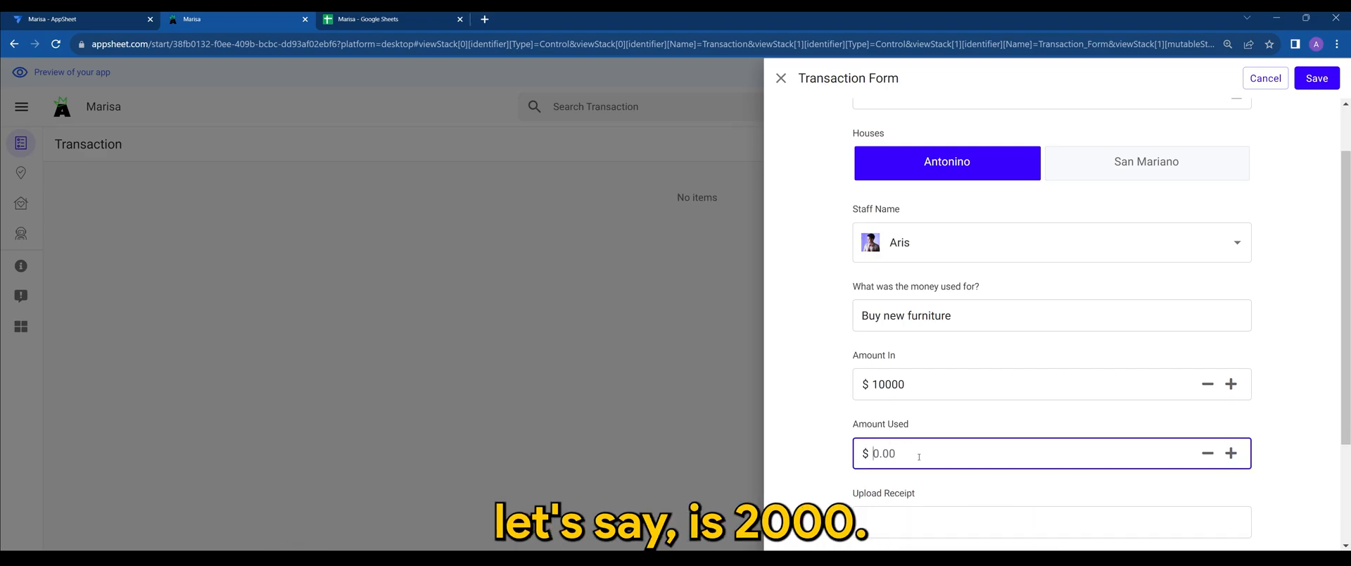
{"action": "type", "text": "2000"}
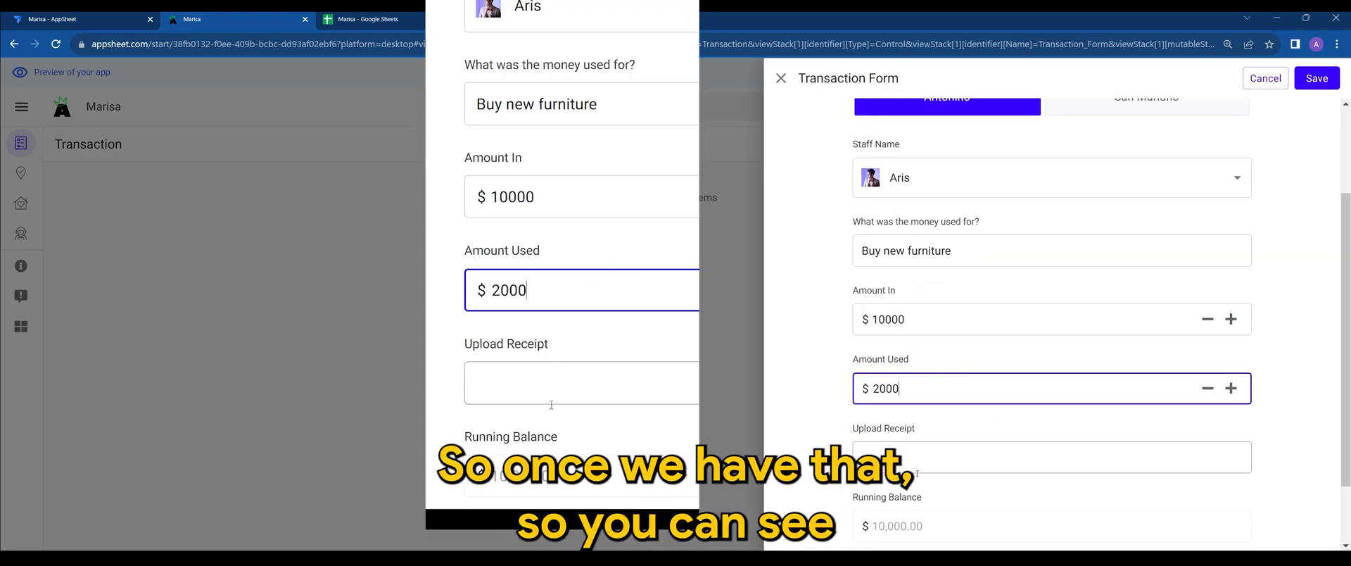
Scroll the Transaction form to check Running Balance 8,000 and Summary 'IN 10000 Out 2000'
{"action": "scroll", "scroll_direction": "down", "scroll_amount": 3}
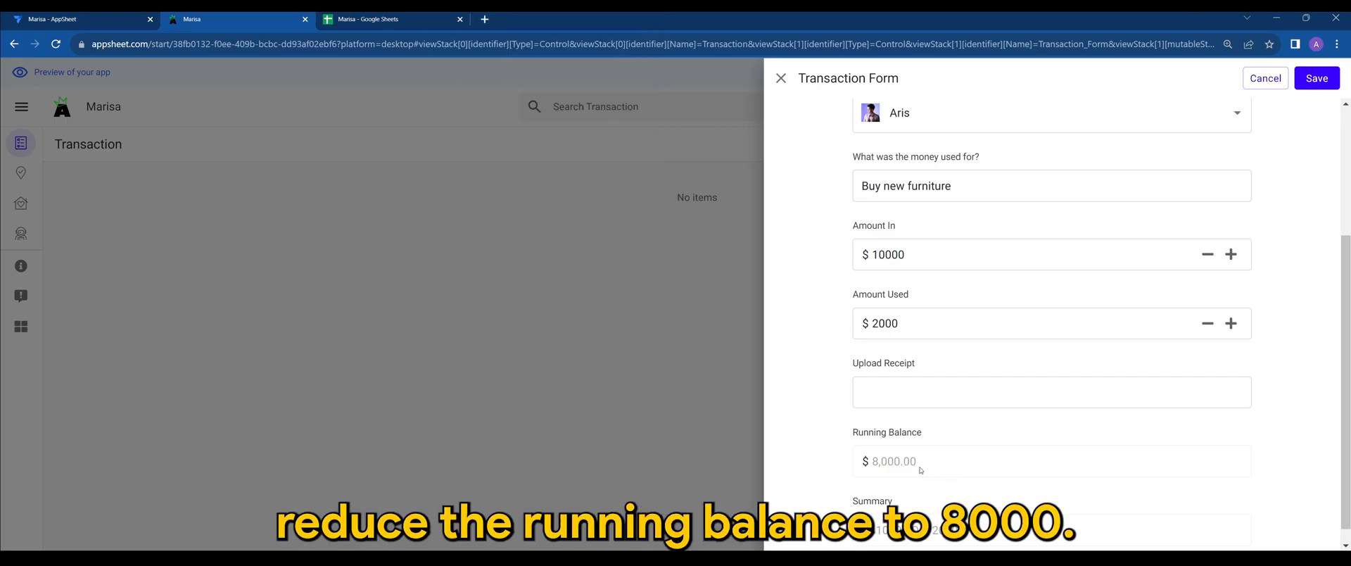
{"action": "scroll", "scroll_direction": "down", "scroll_amount": 3}
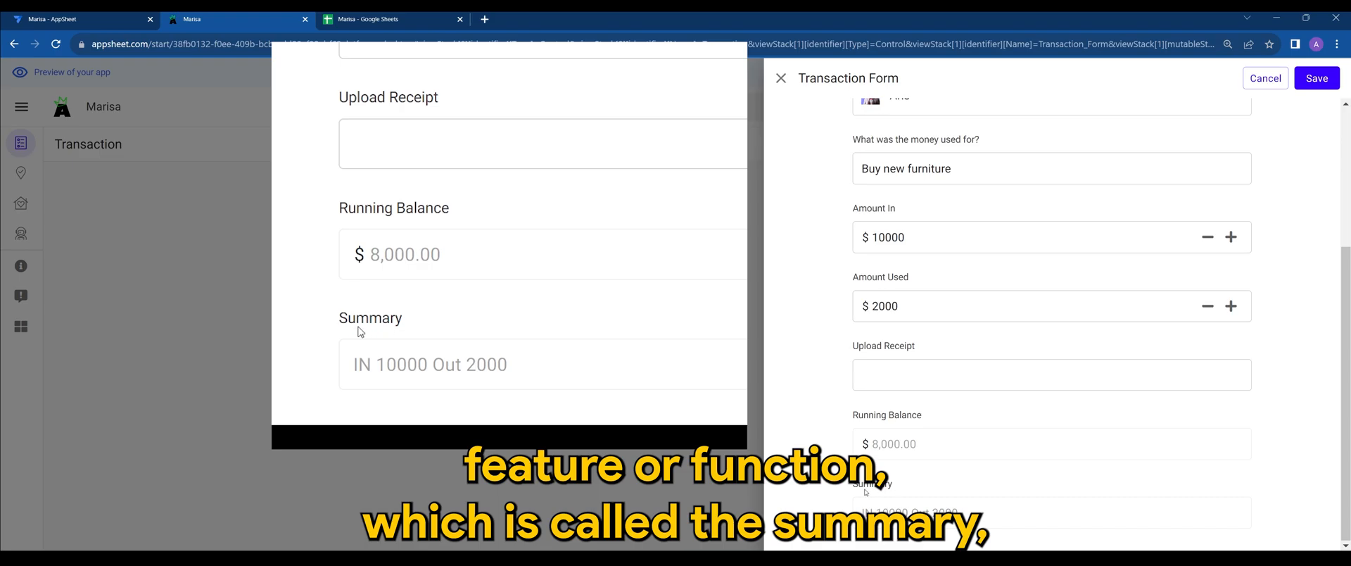
{"action": "mouse_move", "coordinate": [369, 376]}
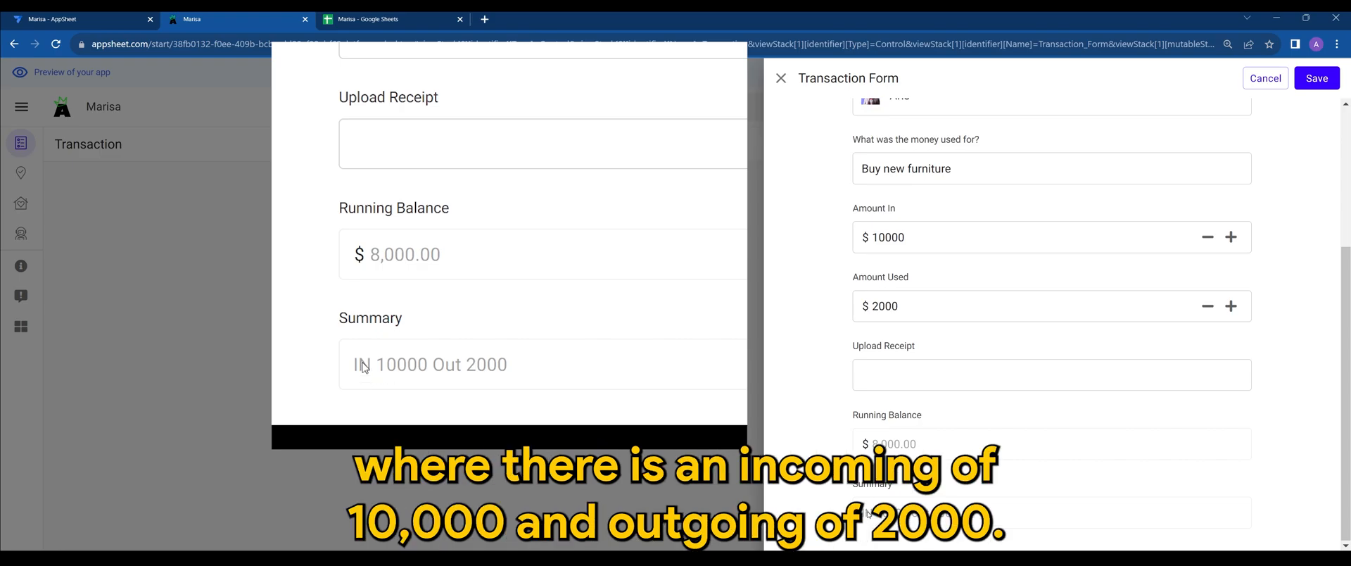
{"action": "mouse_move", "coordinate": [421, 375]}
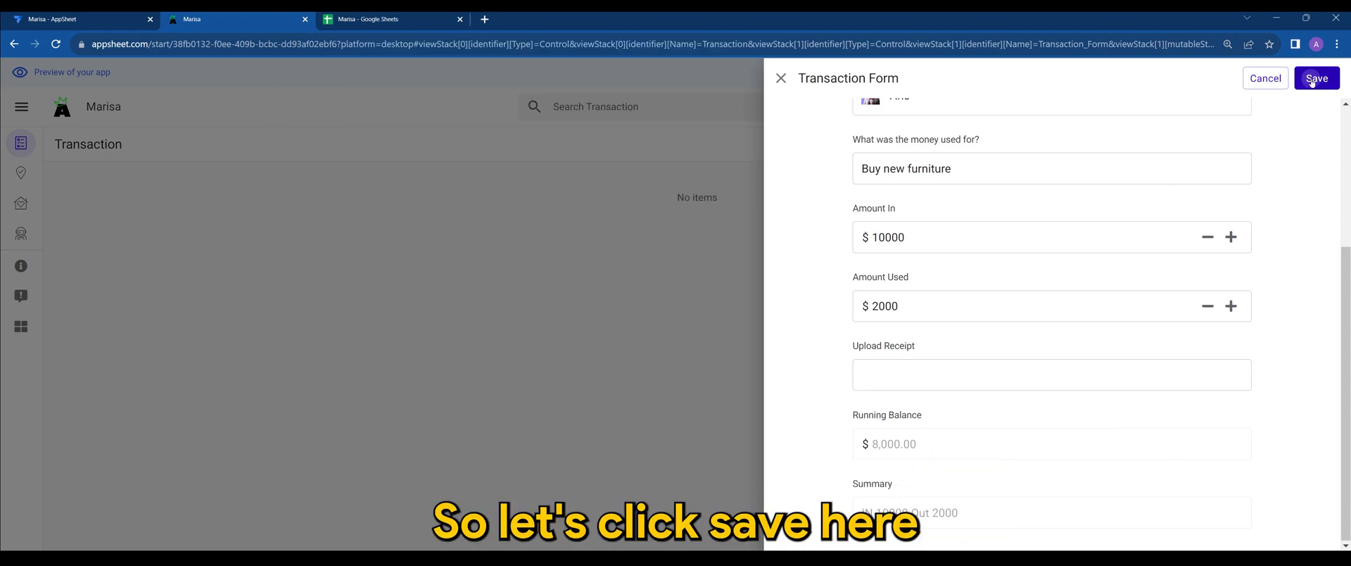
Save the Aris furniture transaction for Antonino
{"action": "left_click", "coordinate": [1317, 78]}
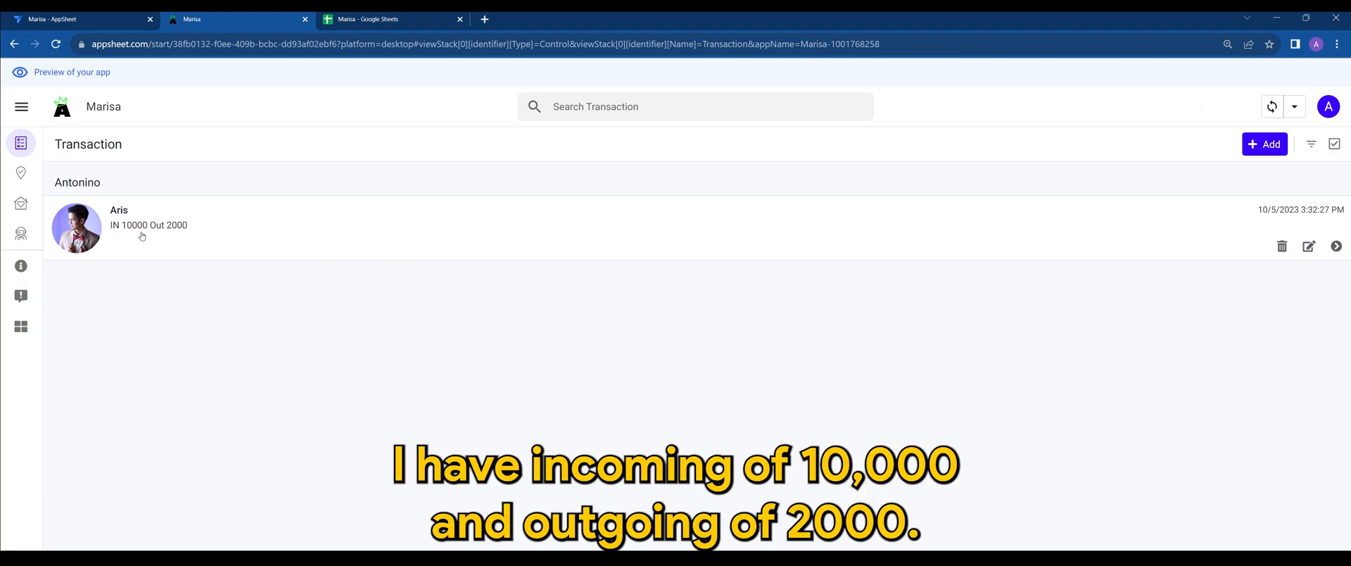
{"action": "mouse_move", "coordinate": [226, 251]}
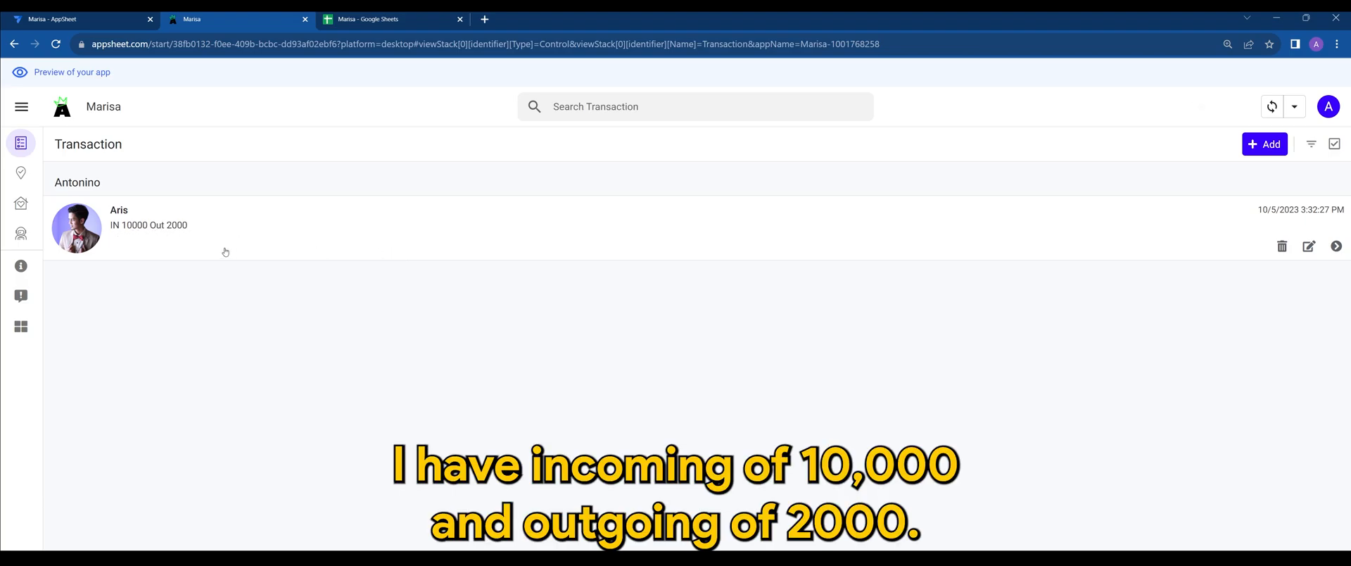
{"action": "mouse_move", "coordinate": [1025, 216]}
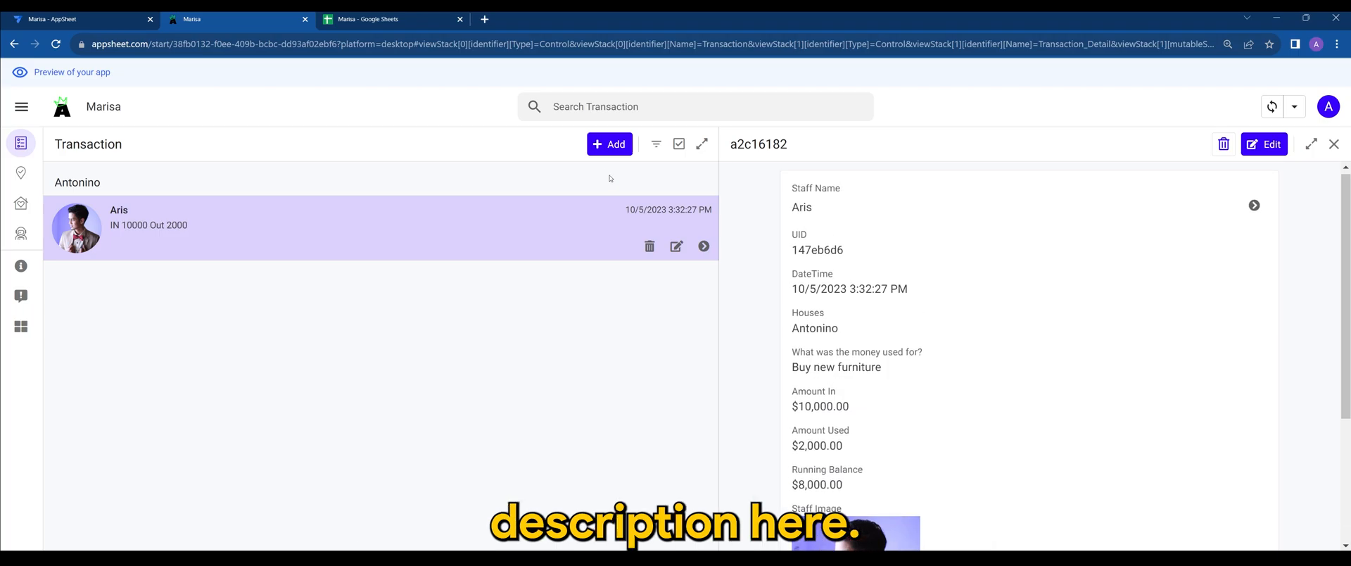
Start a new transaction for the Antonino house with Aris as staff
{"action": "left_click", "coordinate": [610, 144]}
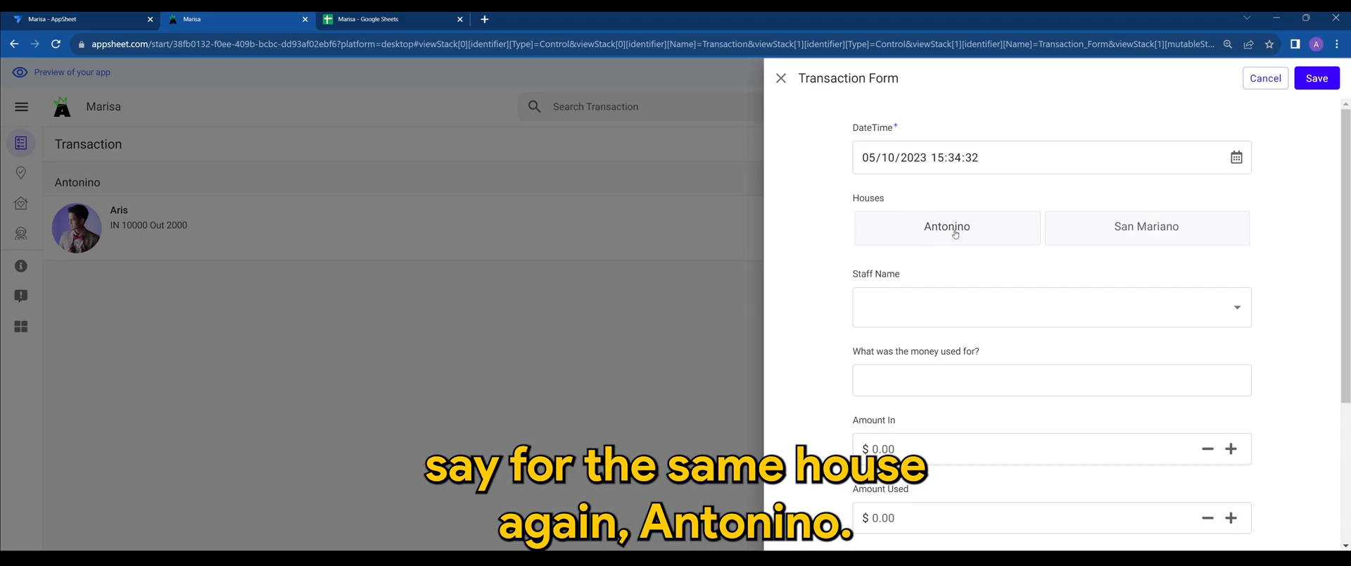
{"action": "left_click", "coordinate": [947, 227]}
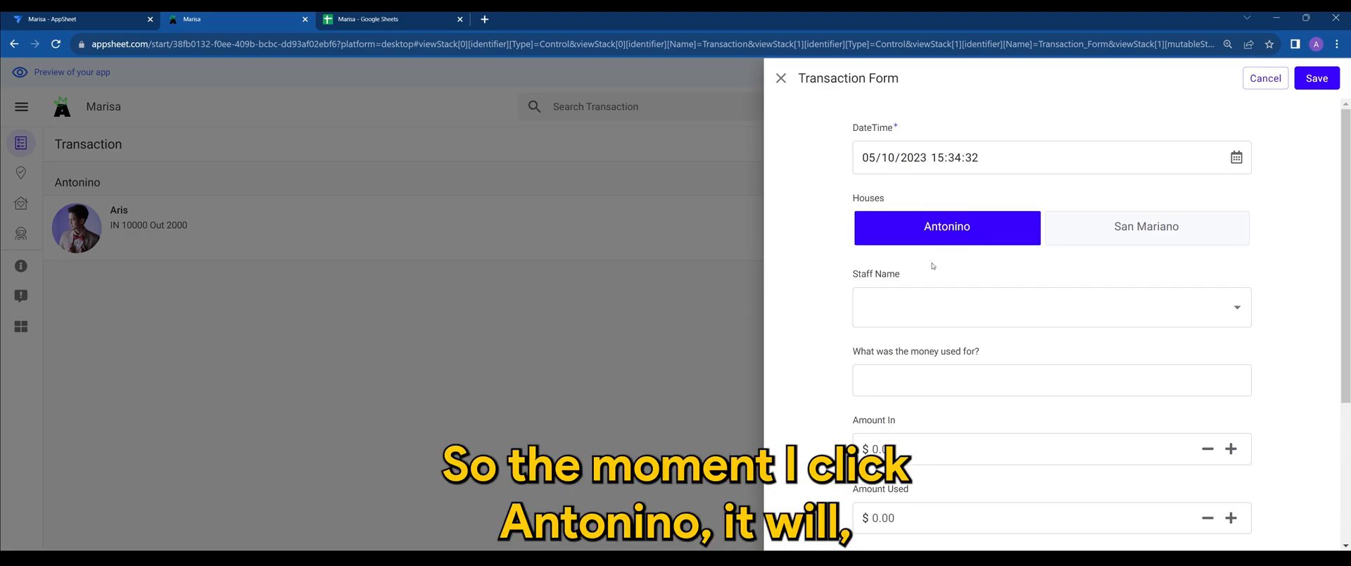
{"action": "scroll", "scroll_direction": "down", "scroll_amount": 3}
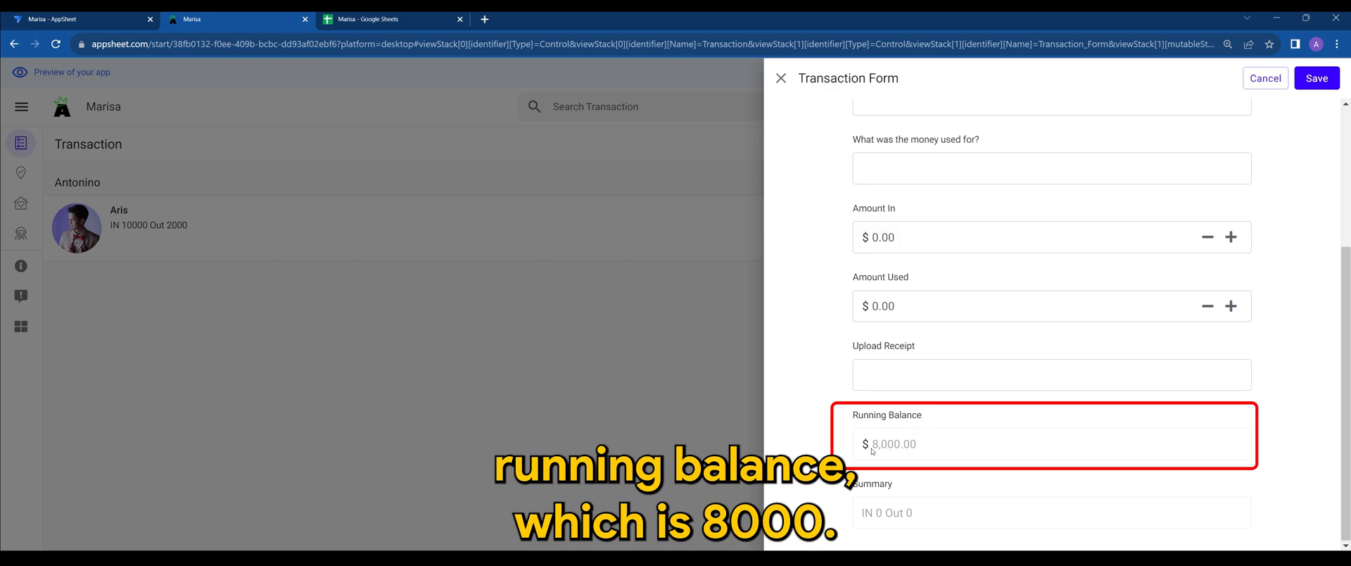
{"action": "left_click", "coordinate": [1034, 306]}
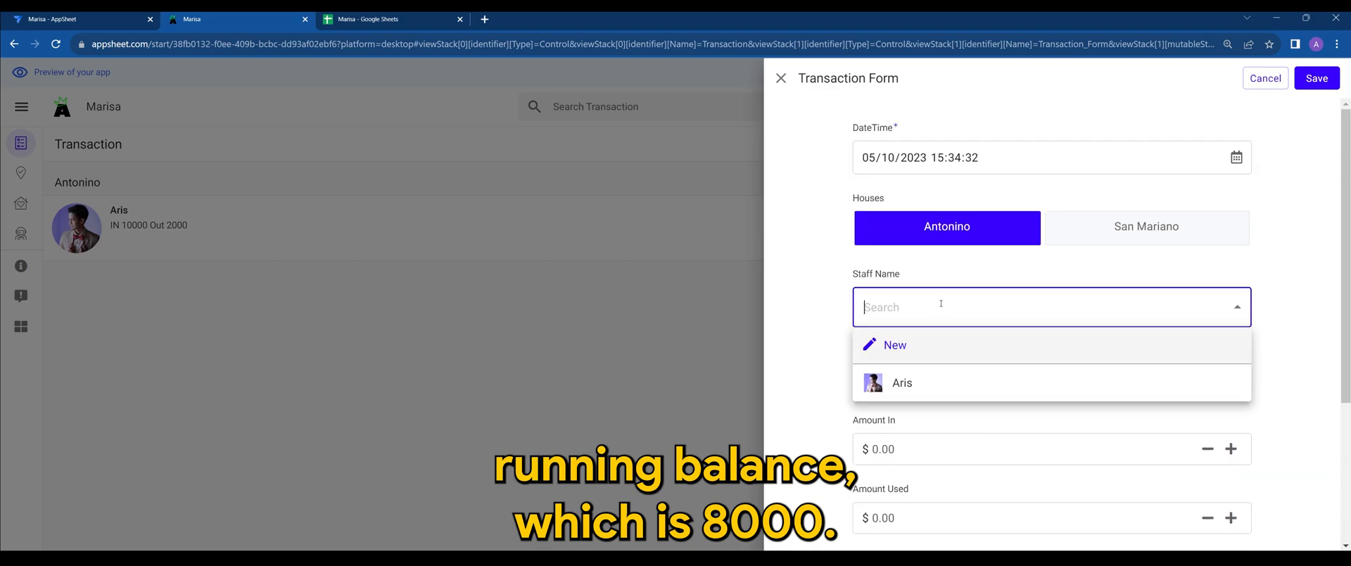
{"action": "left_click", "coordinate": [902, 382]}
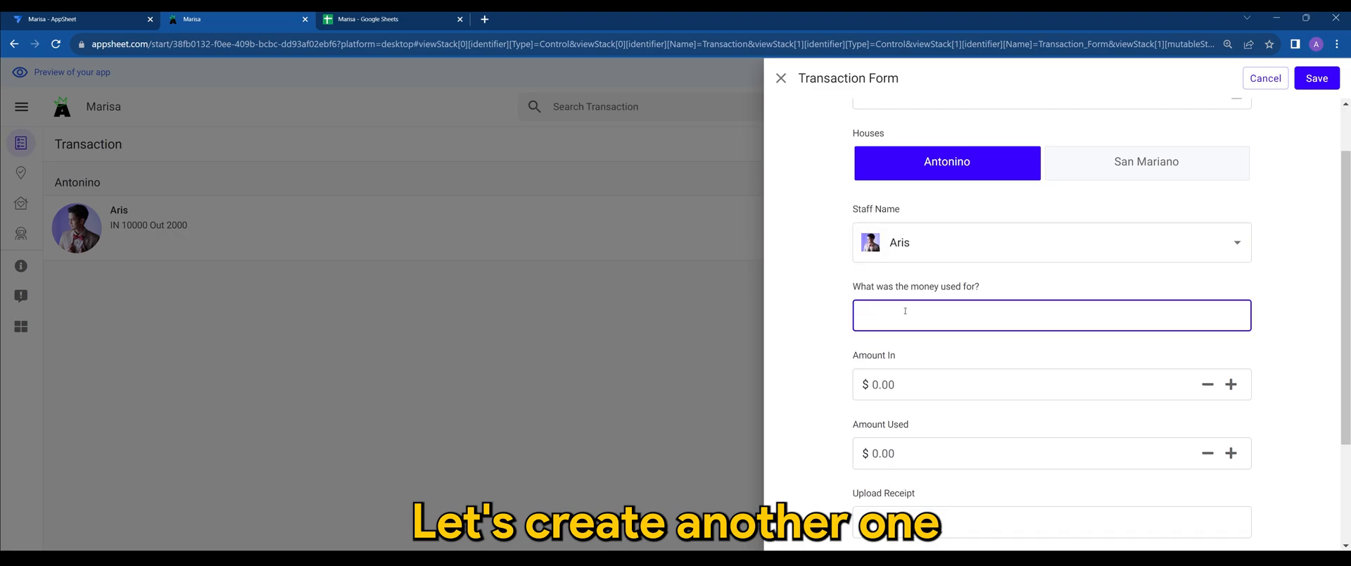
Enter the description 'repair air condition' and 3500 as the amount used
{"action": "type", "text": "repair air"}
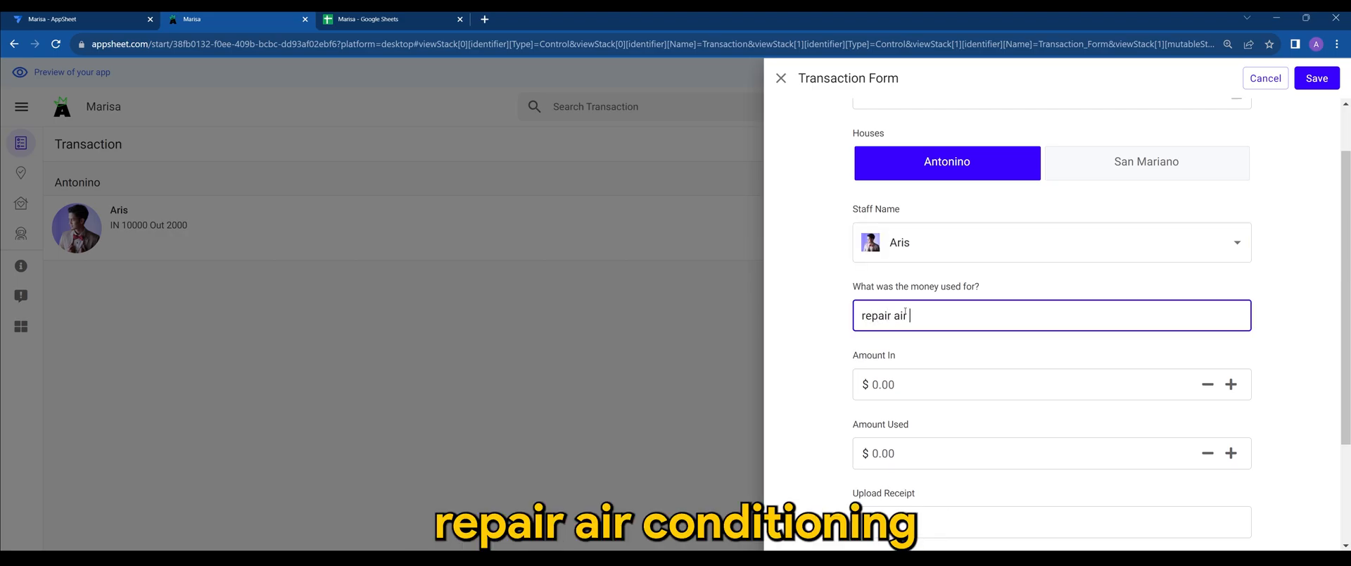
{"action": "type", "text": "conditioning"}
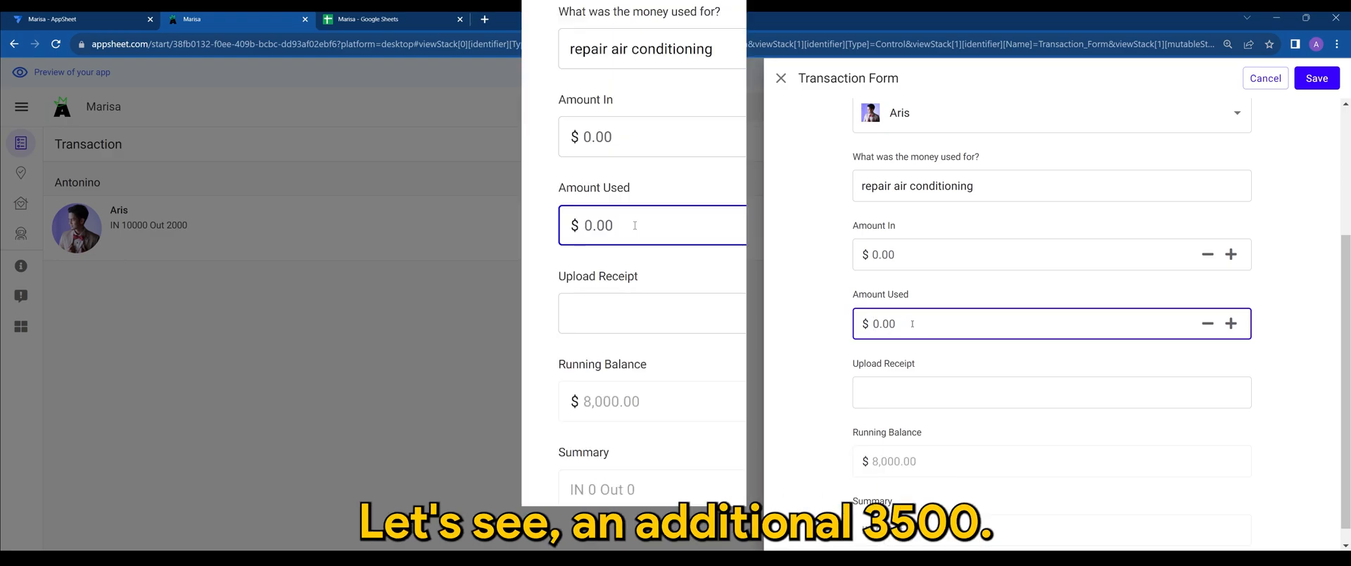
{"action": "type", "text": "3500"}
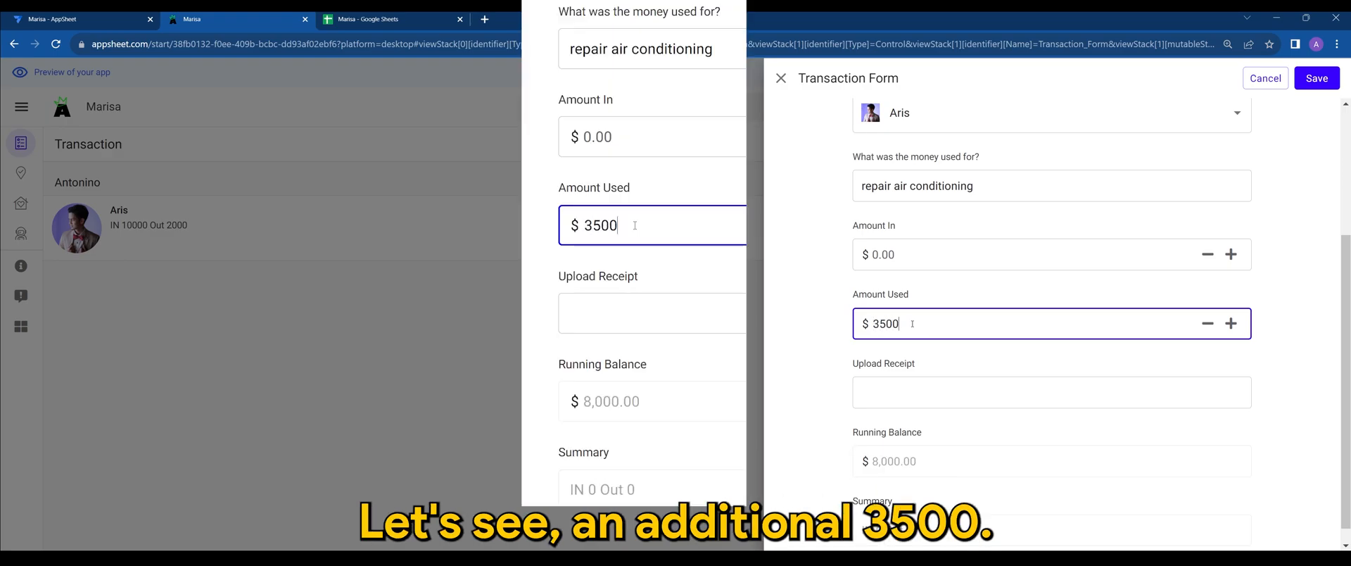
{"action": "mouse_move", "coordinate": [943, 353]}
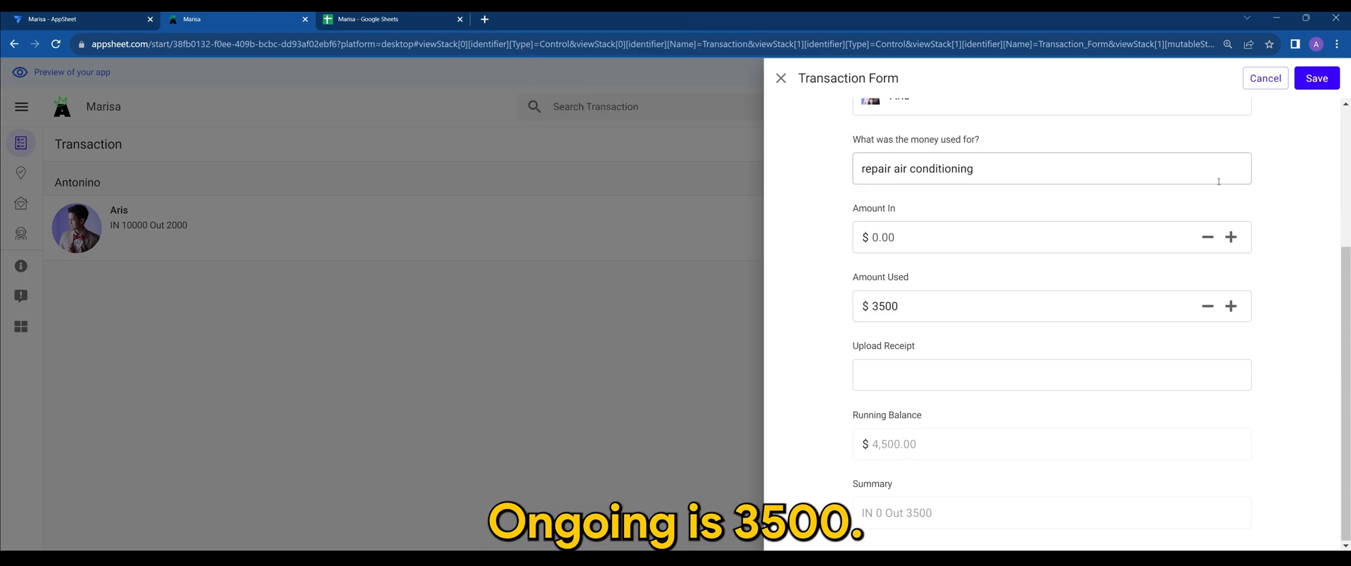
Save the air conditioning repair and start a new Groceries transaction
{"action": "left_click", "coordinate": [1316, 78]}
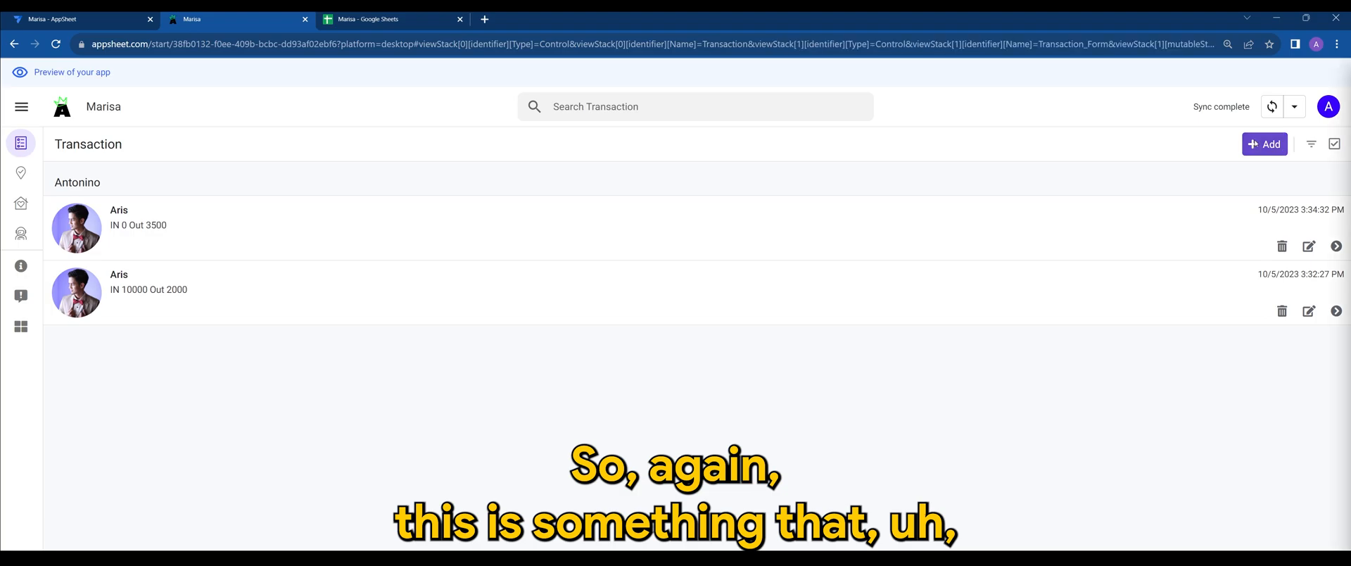
{"action": "left_click", "coordinate": [1264, 143]}
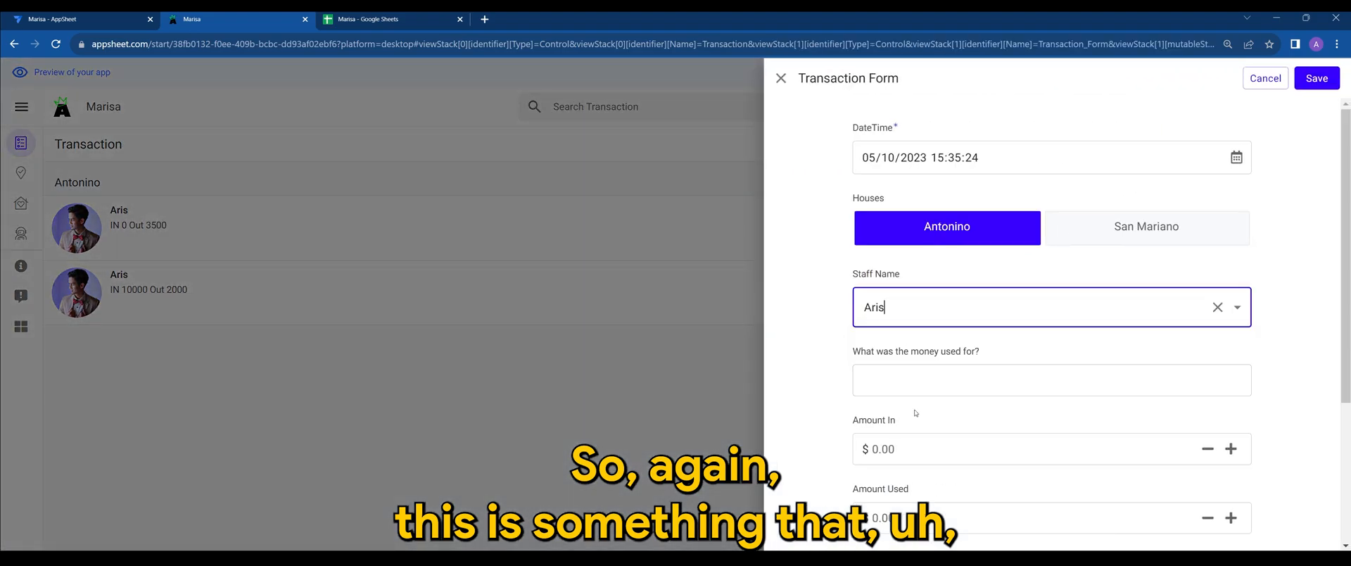
{"action": "type", "text": "Grov"}
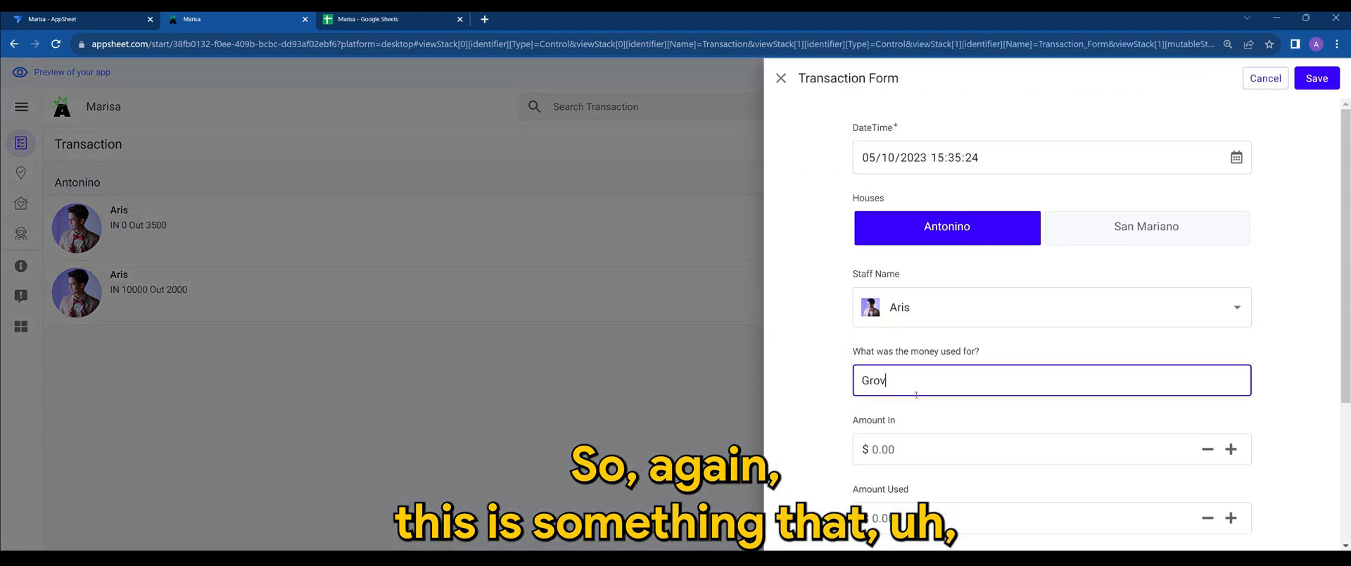
Enter 500 as the amount received and save the Groceries transaction
{"action": "left_click", "coordinate": [1034, 449]}
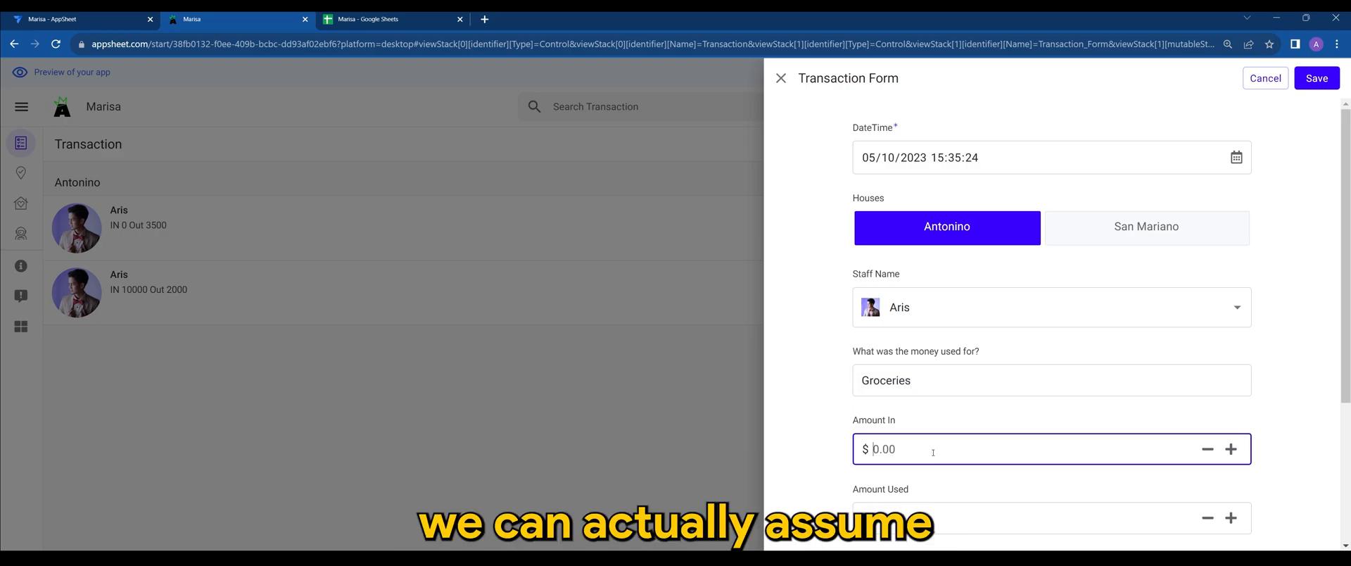
{"action": "type", "text": "500"}
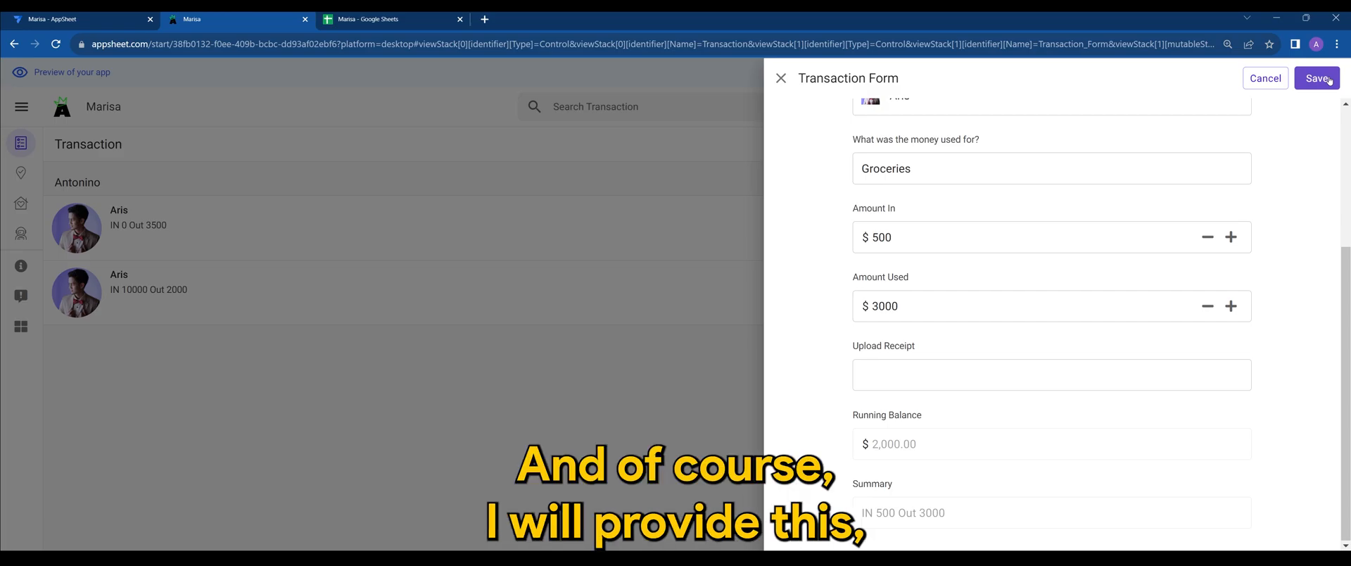
{"action": "left_click", "coordinate": [1317, 79]}
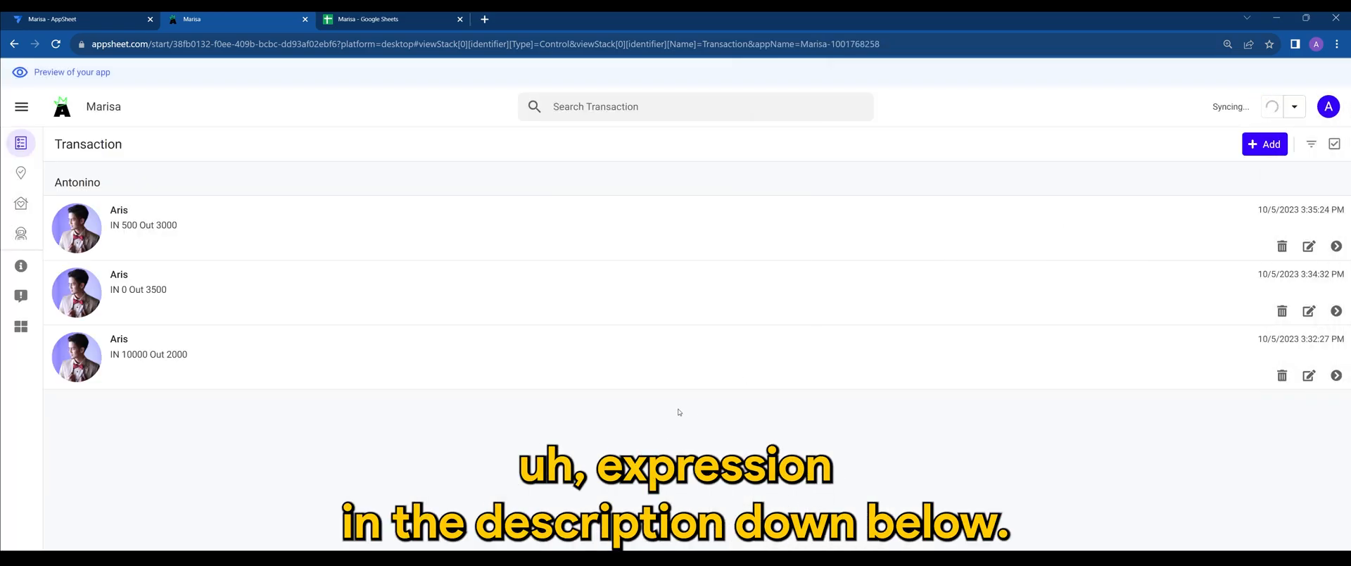